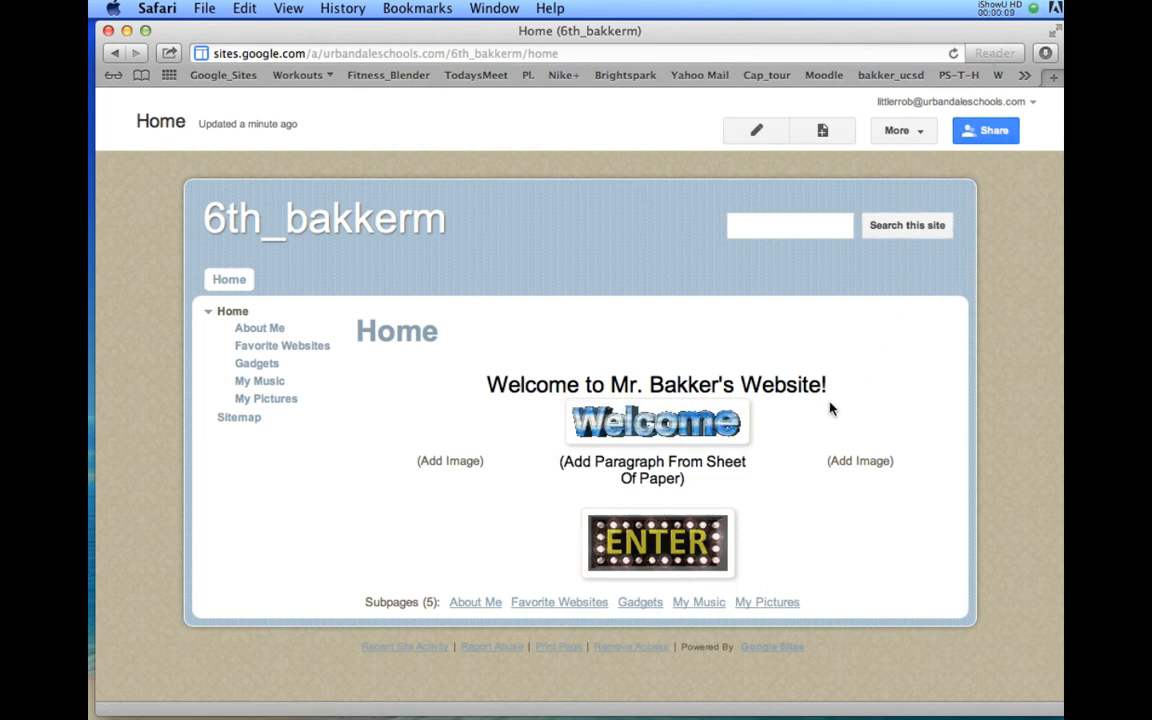
{"action": "mouse_move", "coordinate": [656, 542]}
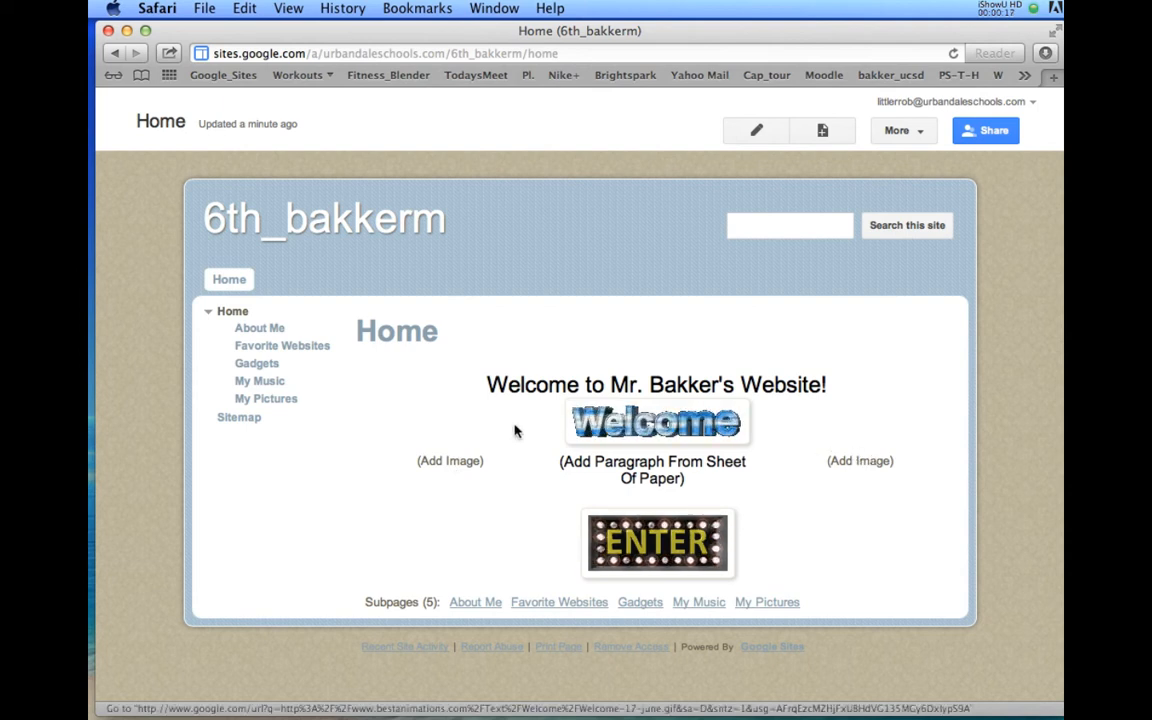
{"action": "mouse_move", "coordinate": [260, 328]}
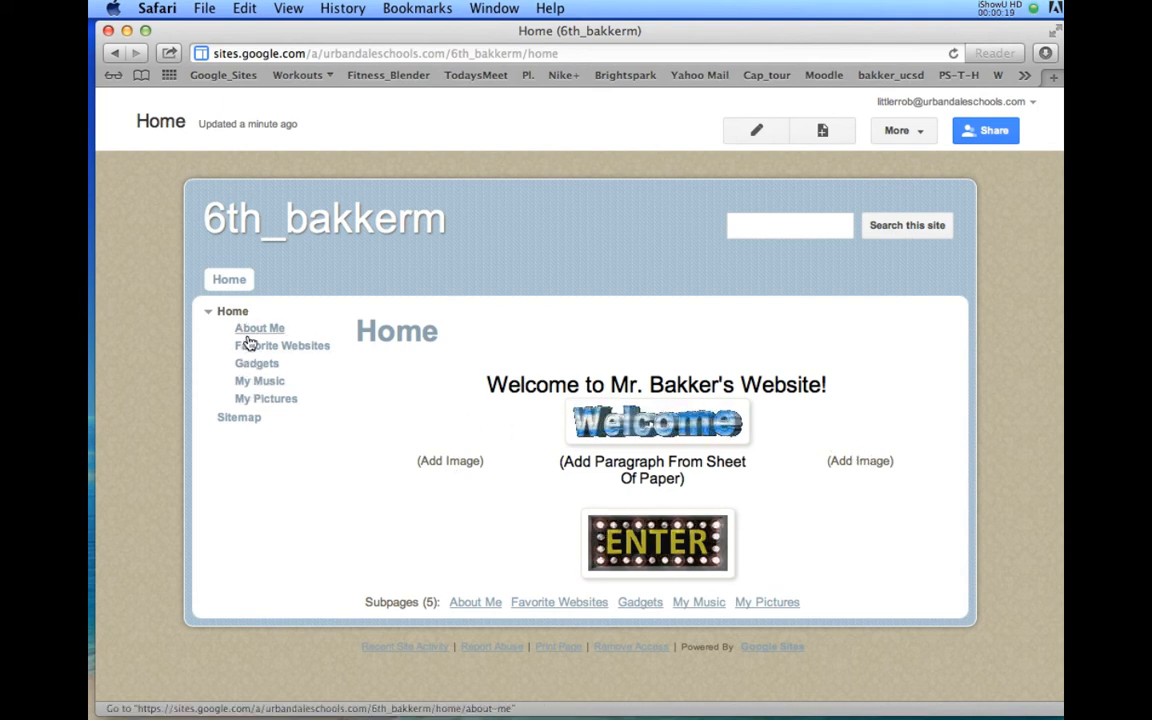
{"action": "mouse_move", "coordinate": [386, 392]}
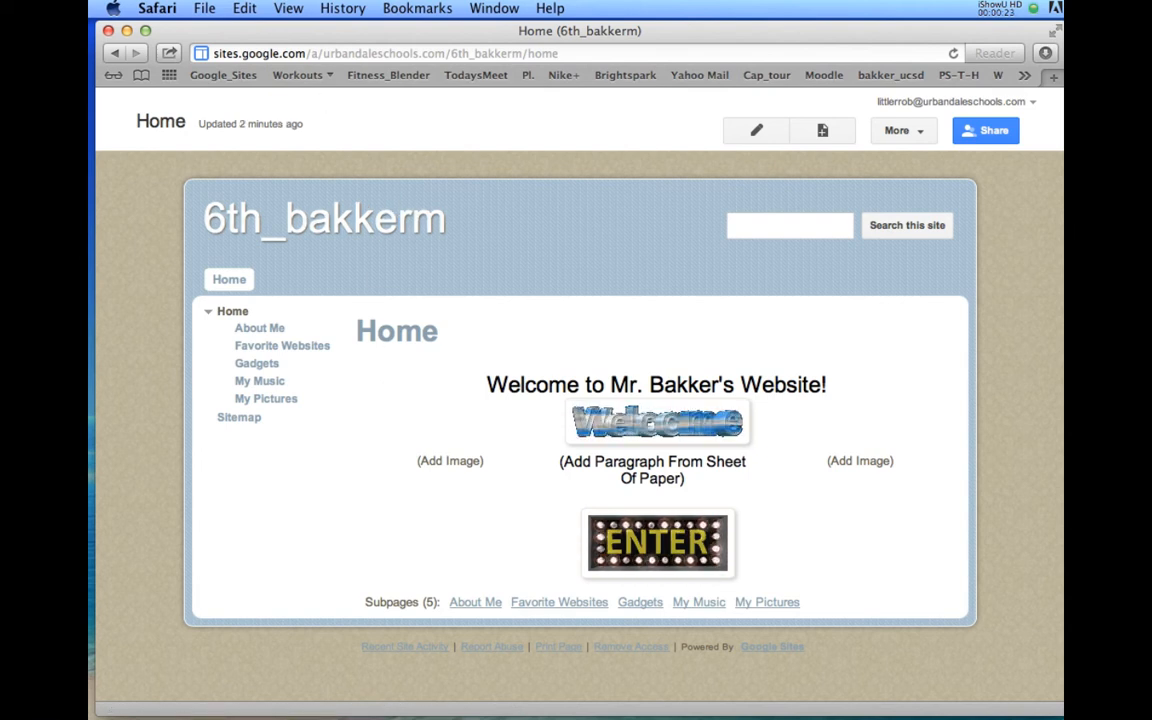
{"action": "left_click", "coordinate": [204, 8]}
{"action": "type", "text": "w"}
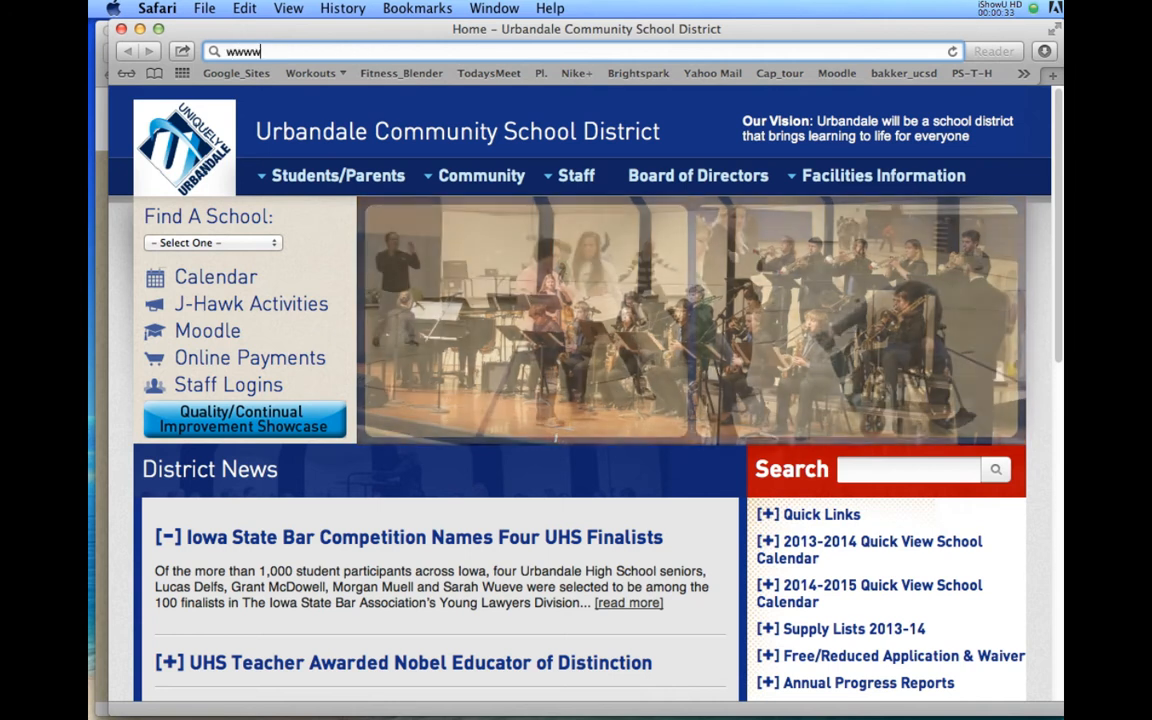
{"action": "type", "text": "www.bestanimations.com"}
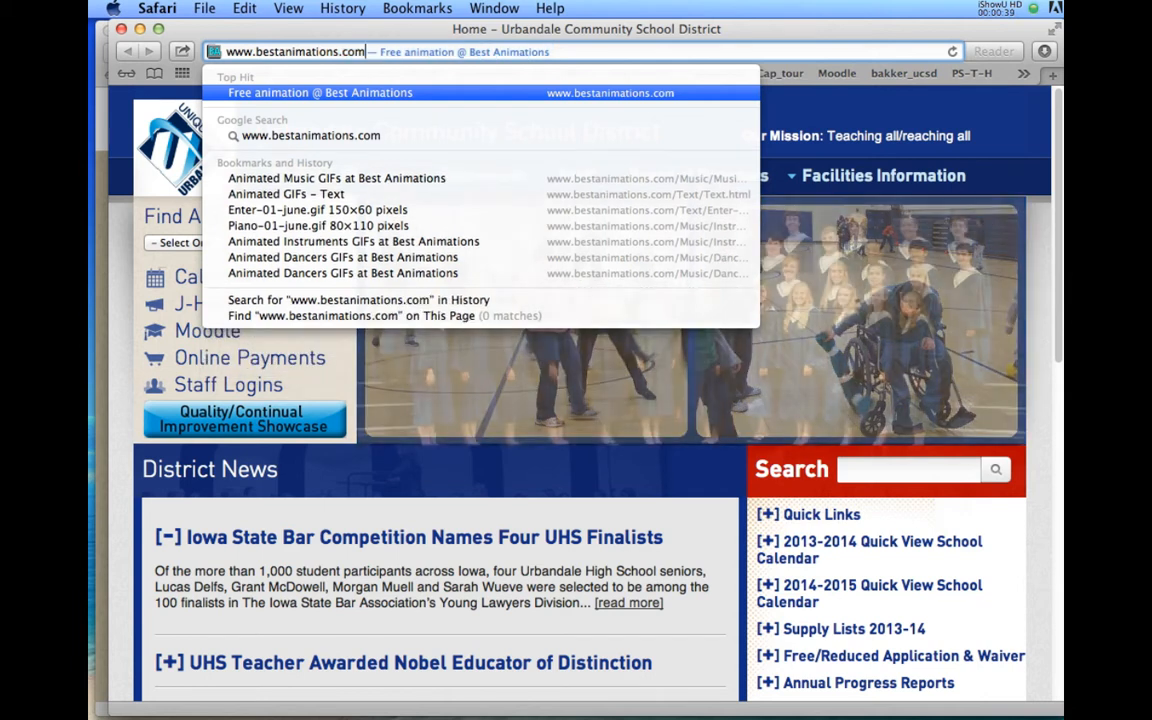
{"action": "left_click", "coordinate": [320, 92]}
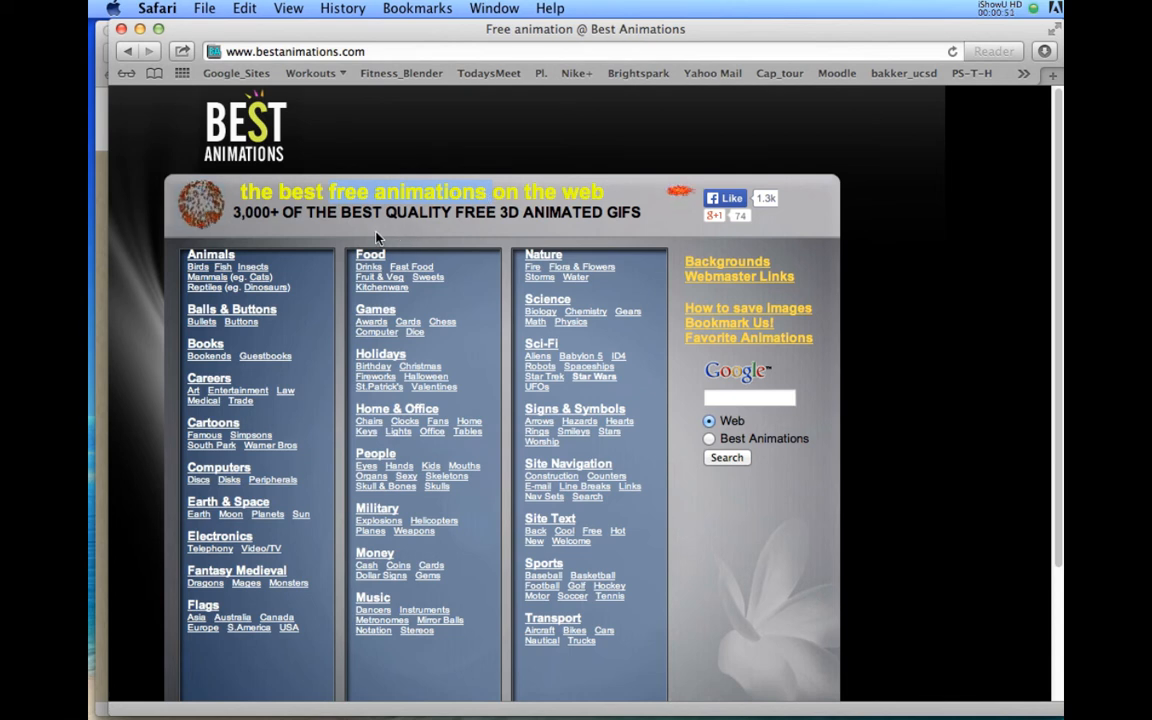
{"action": "mouse_move", "coordinate": [204, 400]}
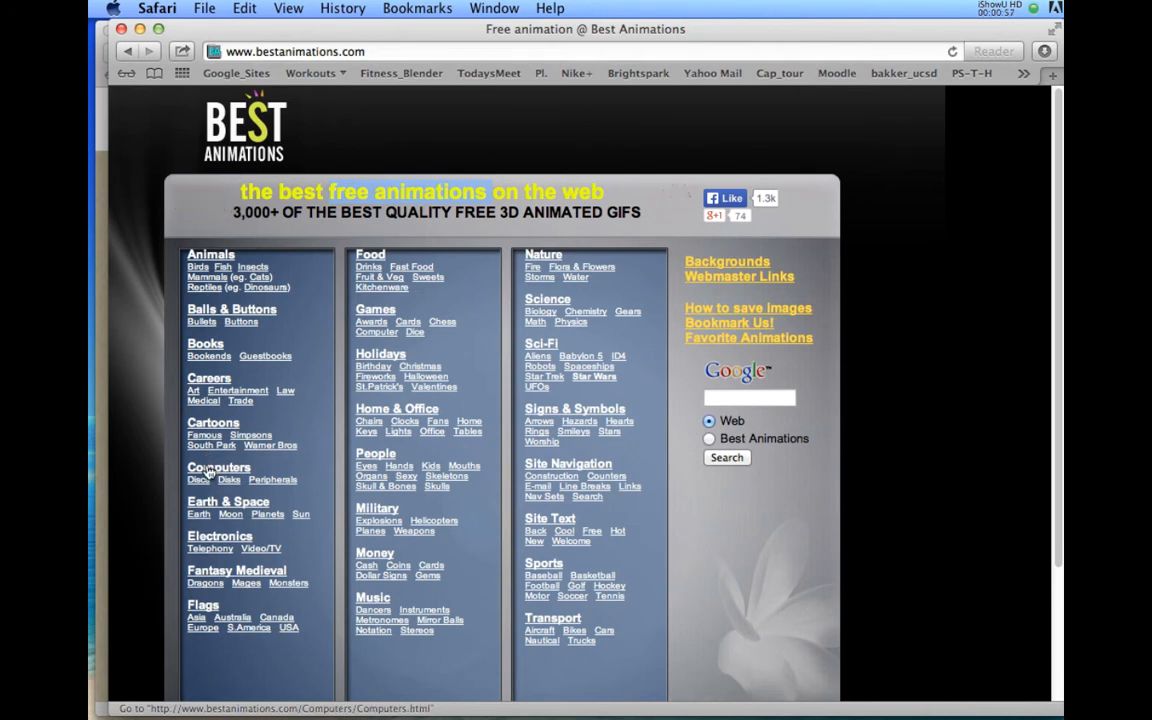
In the Computers category, open the computer-with-keyboard GIF alone in a new window
{"action": "left_click", "coordinate": [218, 468]}
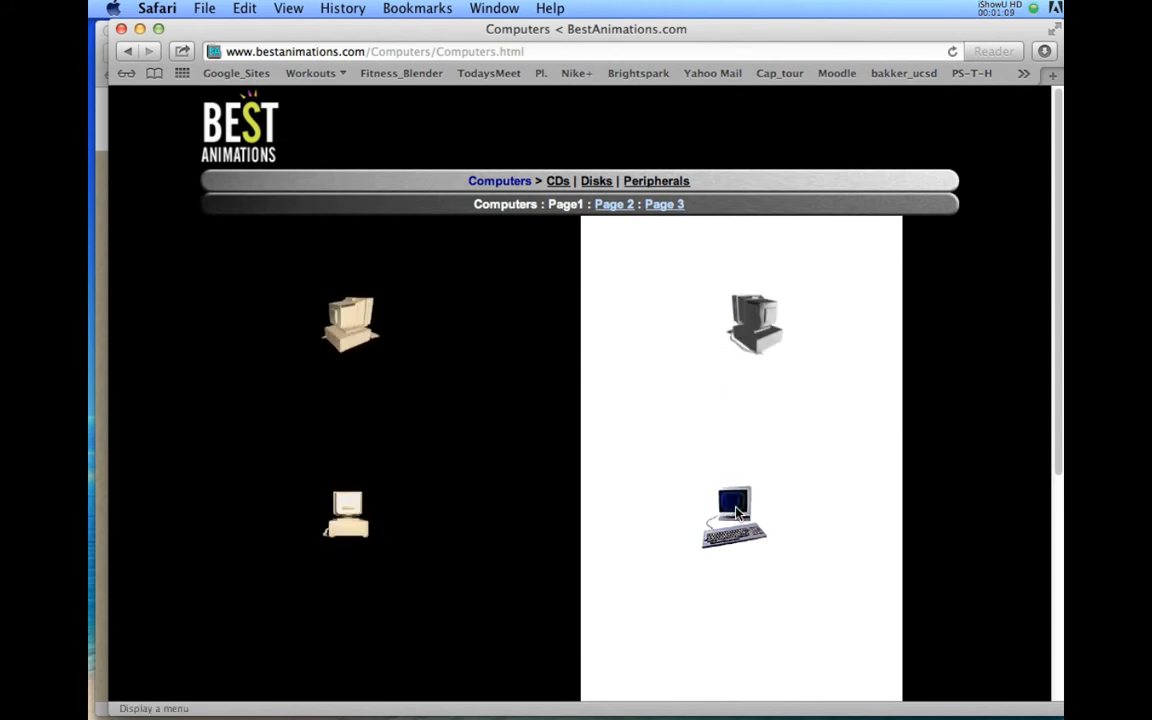
{"action": "right_click", "coordinate": [732, 516]}
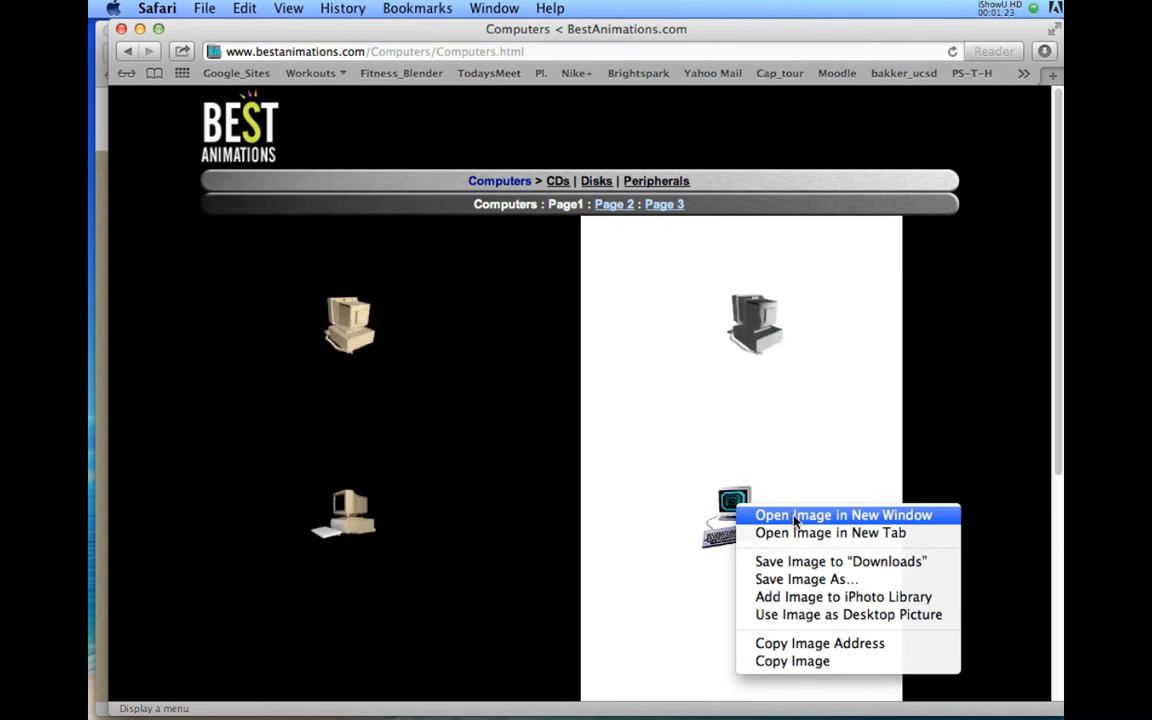
{"action": "left_click", "coordinate": [844, 514]}
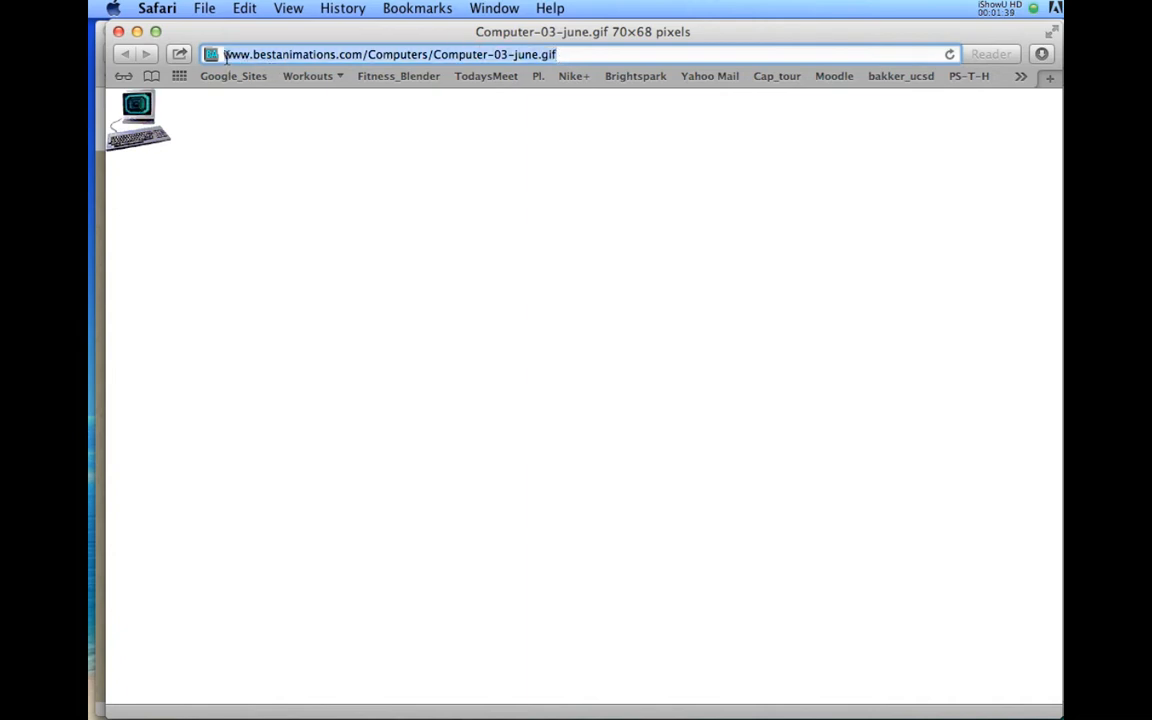
Copy the computer GIF's web address via Edit > Copy and list the open windows
{"action": "left_click", "coordinate": [244, 8]}
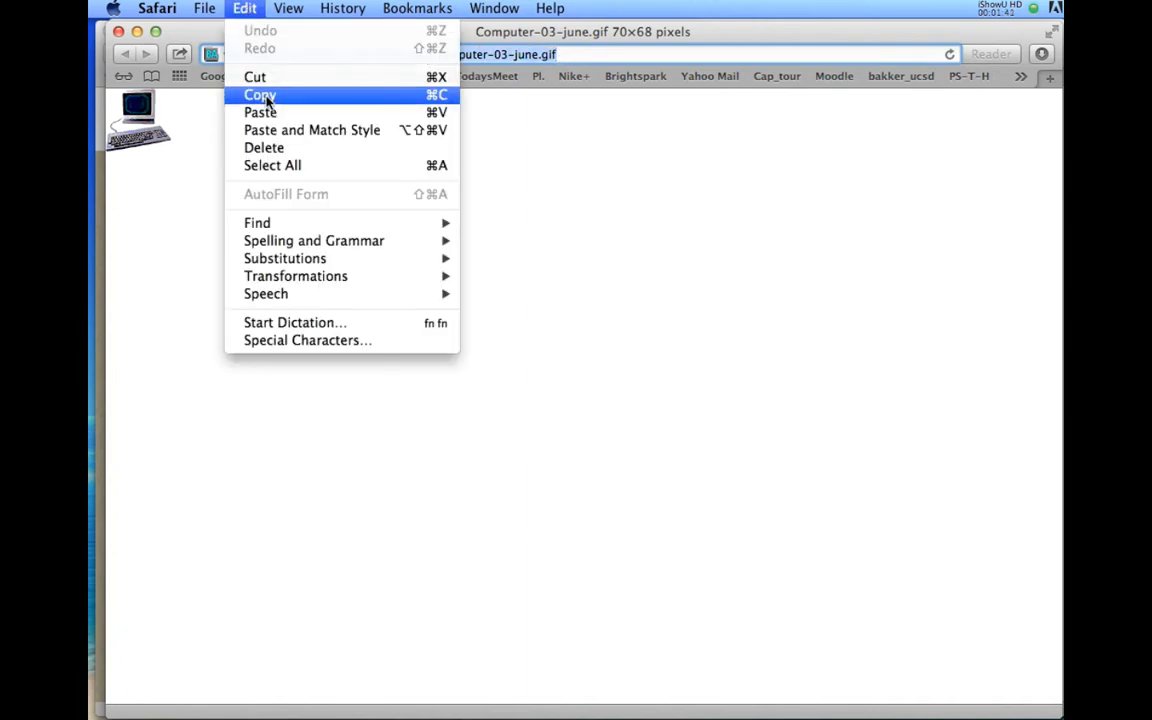
{"action": "left_click", "coordinate": [260, 94]}
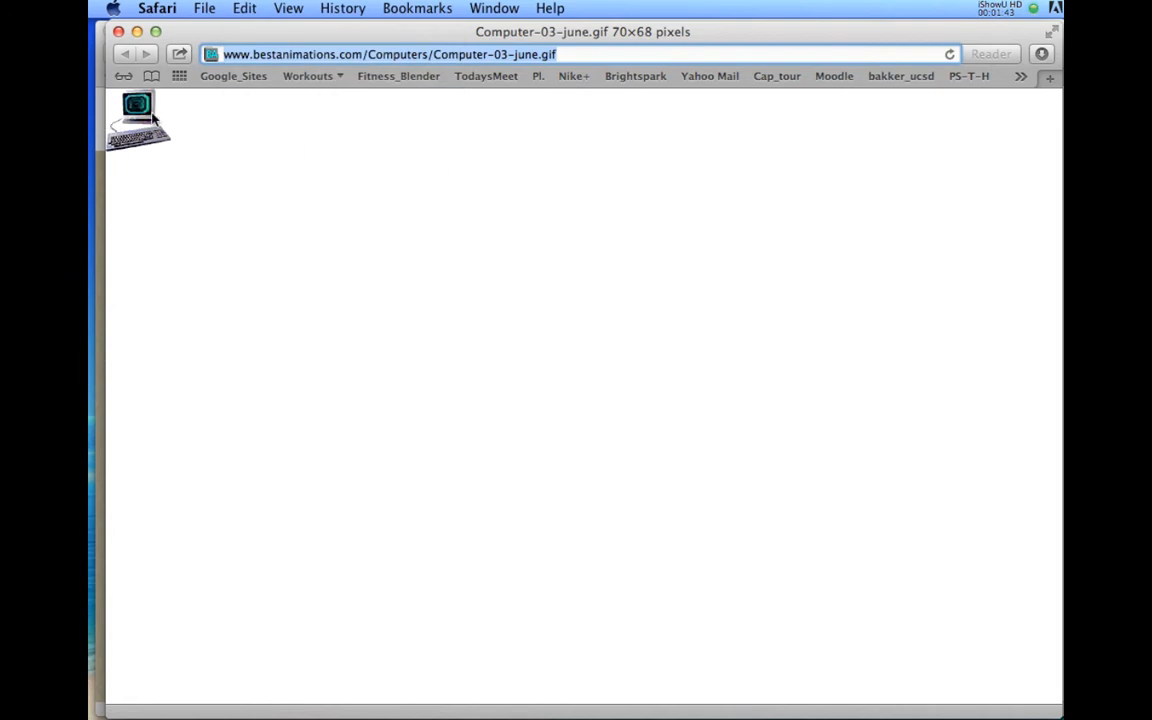
{"action": "mouse_move", "coordinate": [184, 280]}
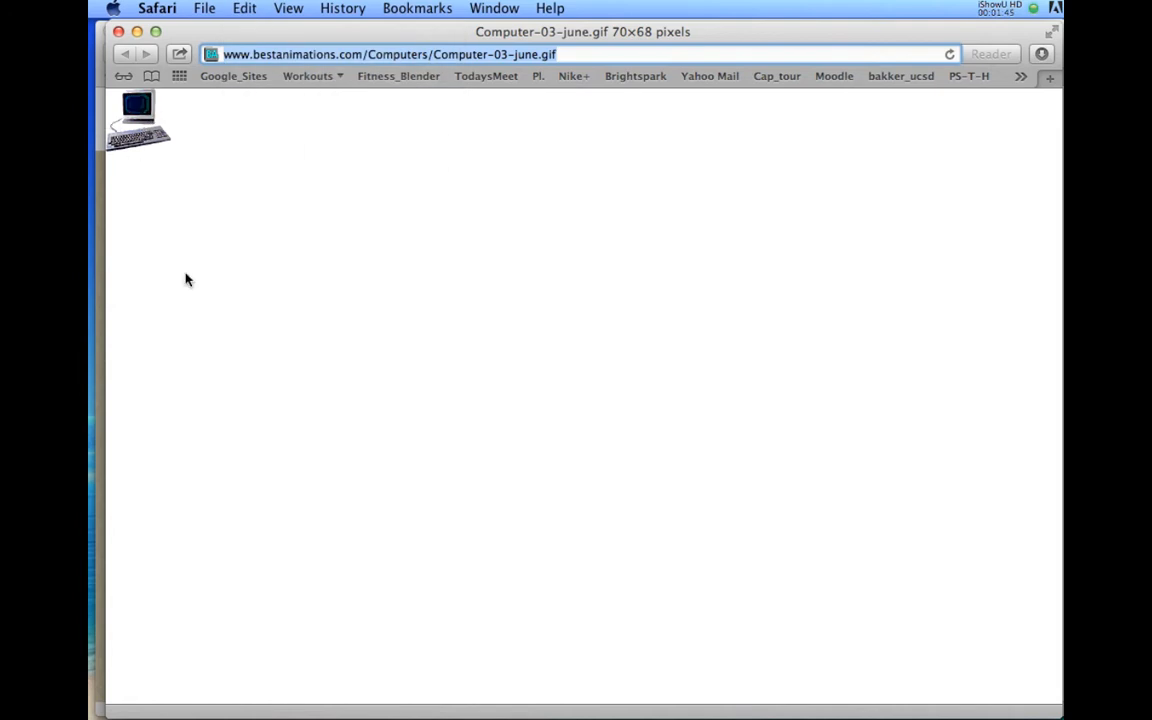
{"action": "left_click", "coordinate": [494, 8]}
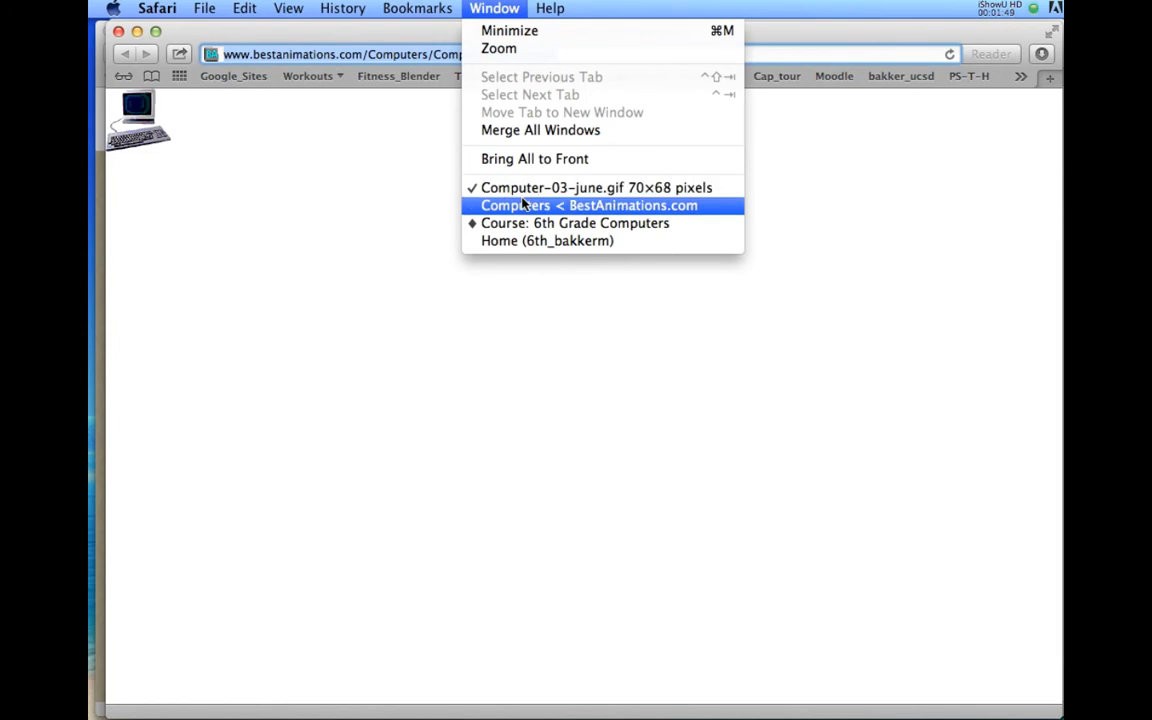
{"action": "left_click", "coordinate": [548, 240]}
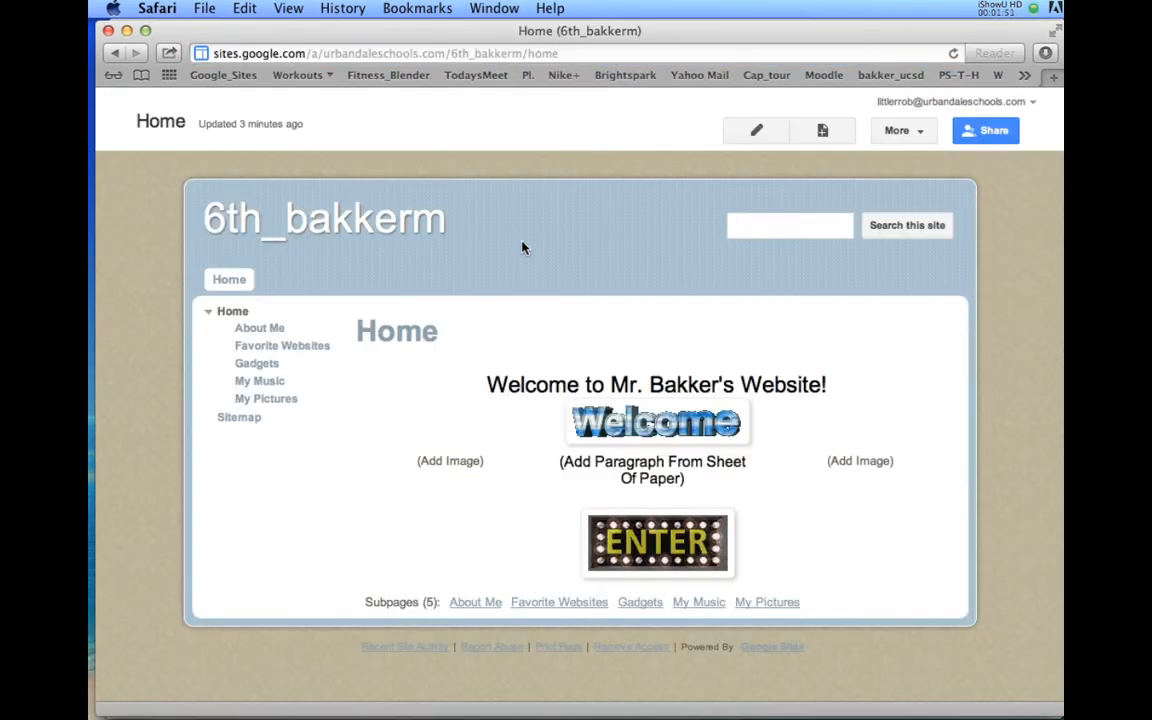
{"action": "mouse_move", "coordinate": [458, 464]}
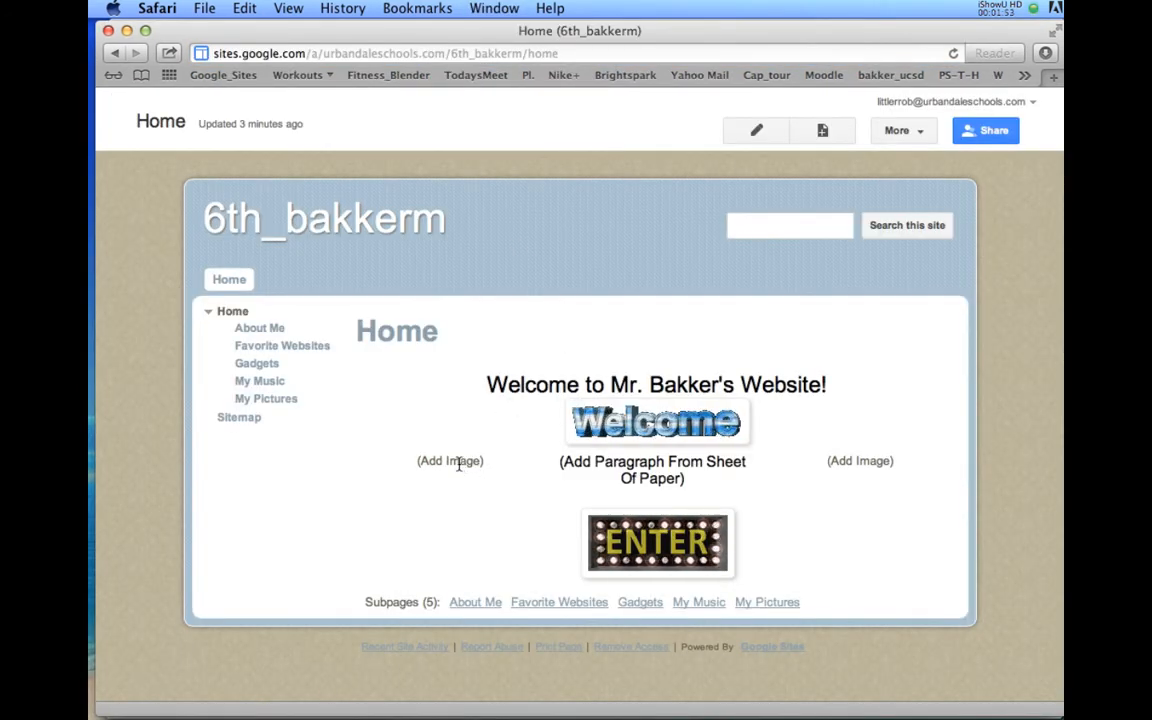
{"action": "mouse_move", "coordinate": [756, 130]}
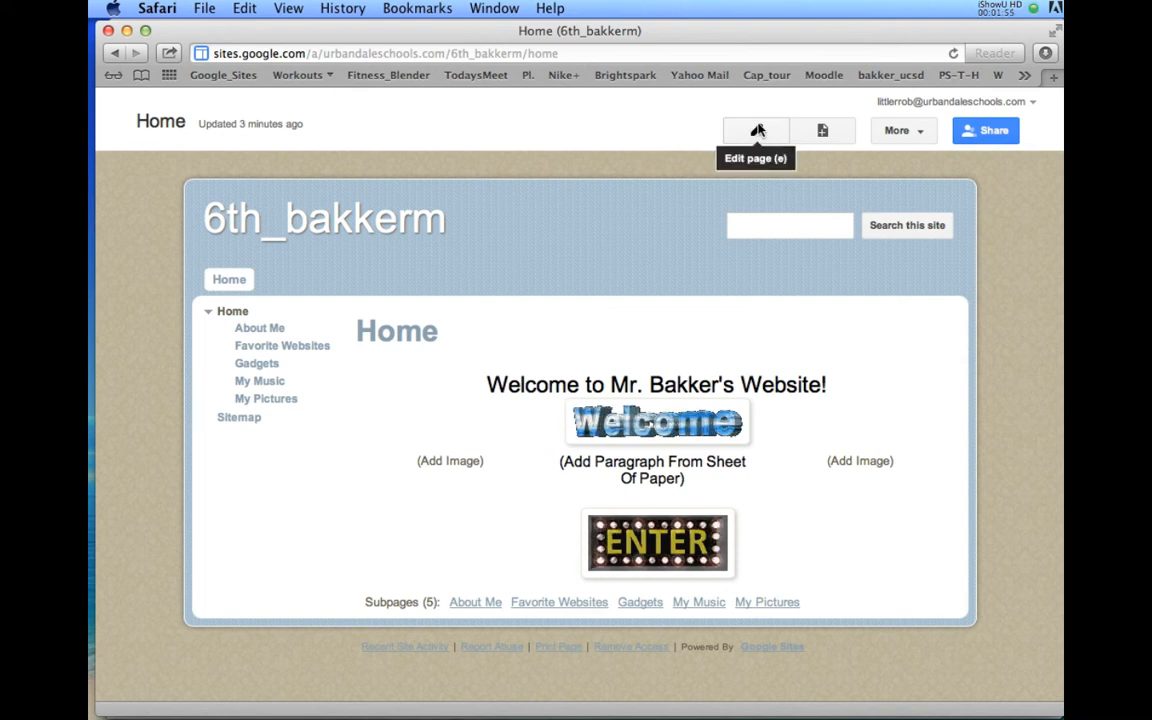
{"action": "left_click", "coordinate": [756, 130]}
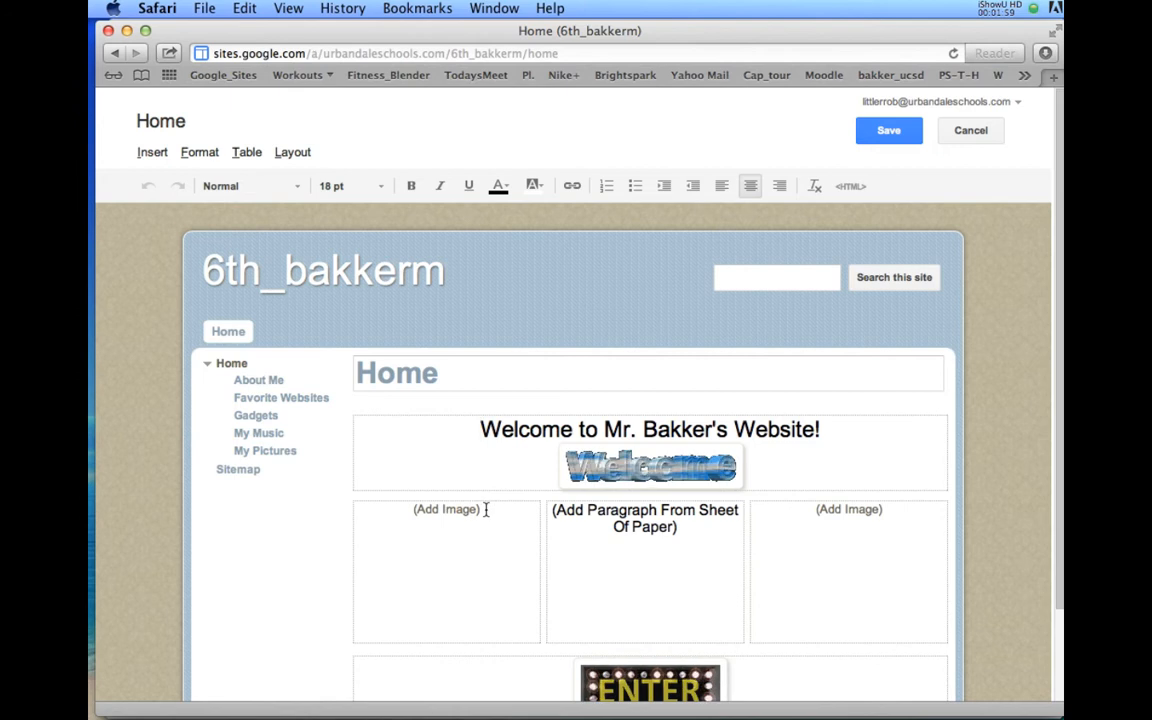
{"action": "double_click", "coordinate": [444, 510]}
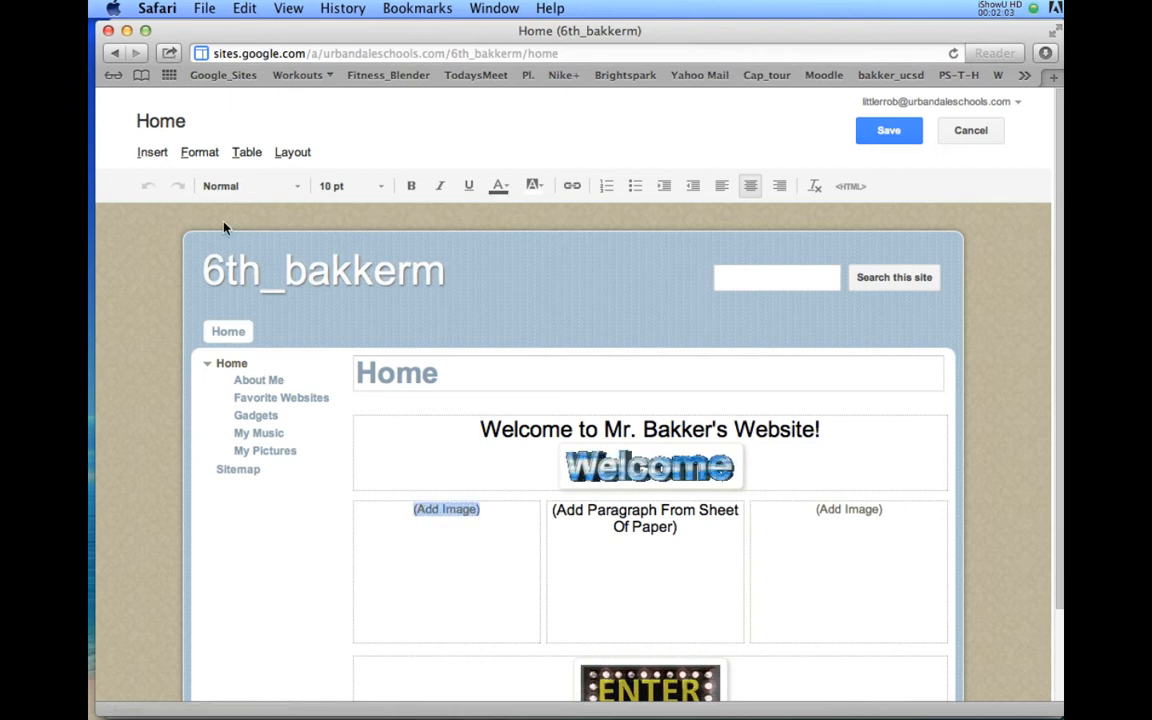
{"action": "left_click", "coordinate": [152, 152]}
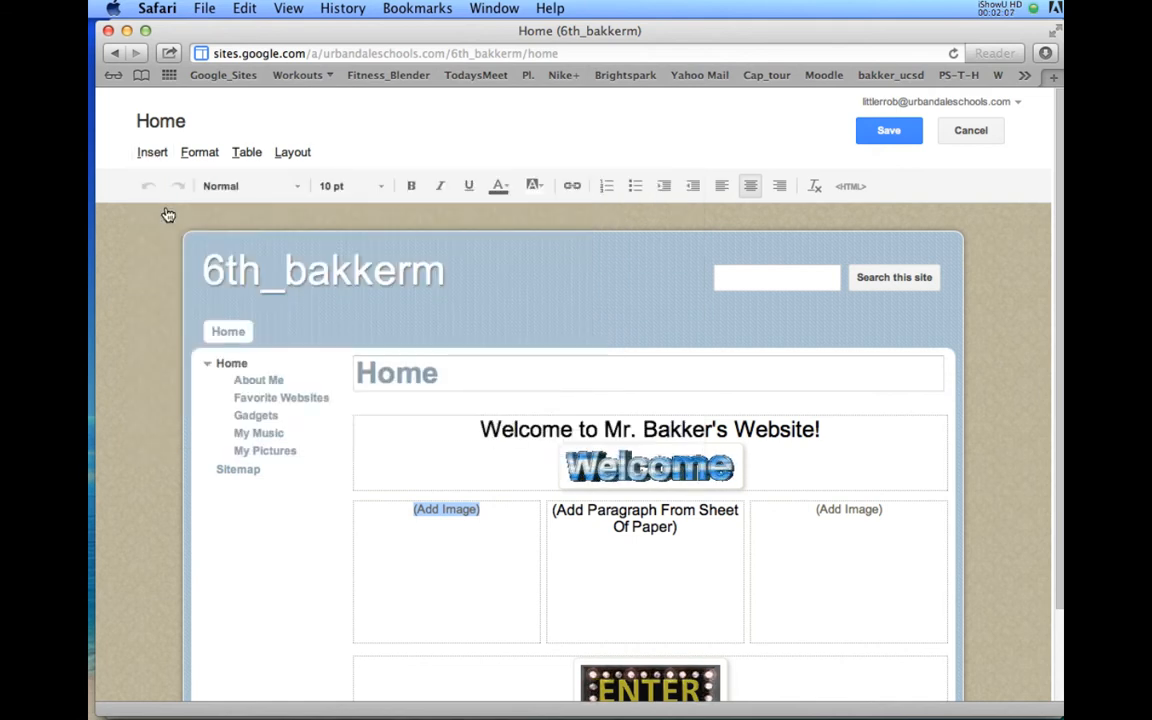
Insert the GIF into the left image cell by pasting its URL as a web-address image
{"action": "left_click", "coordinate": [446, 510]}
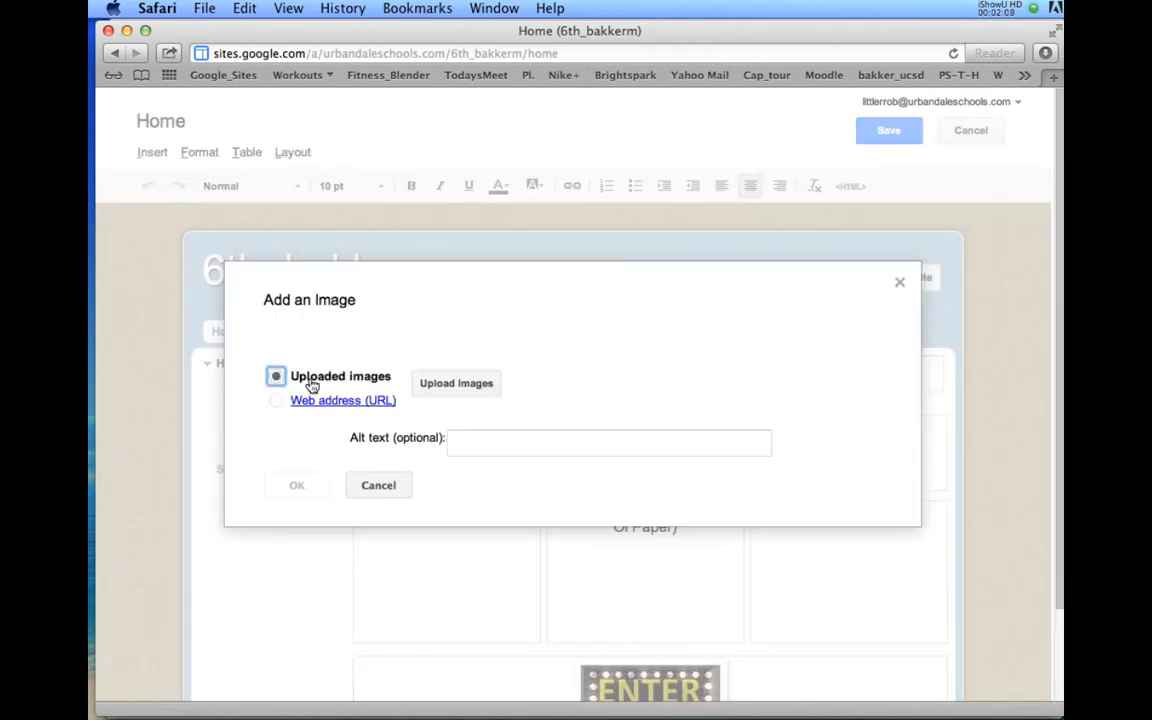
{"action": "mouse_move", "coordinate": [376, 378]}
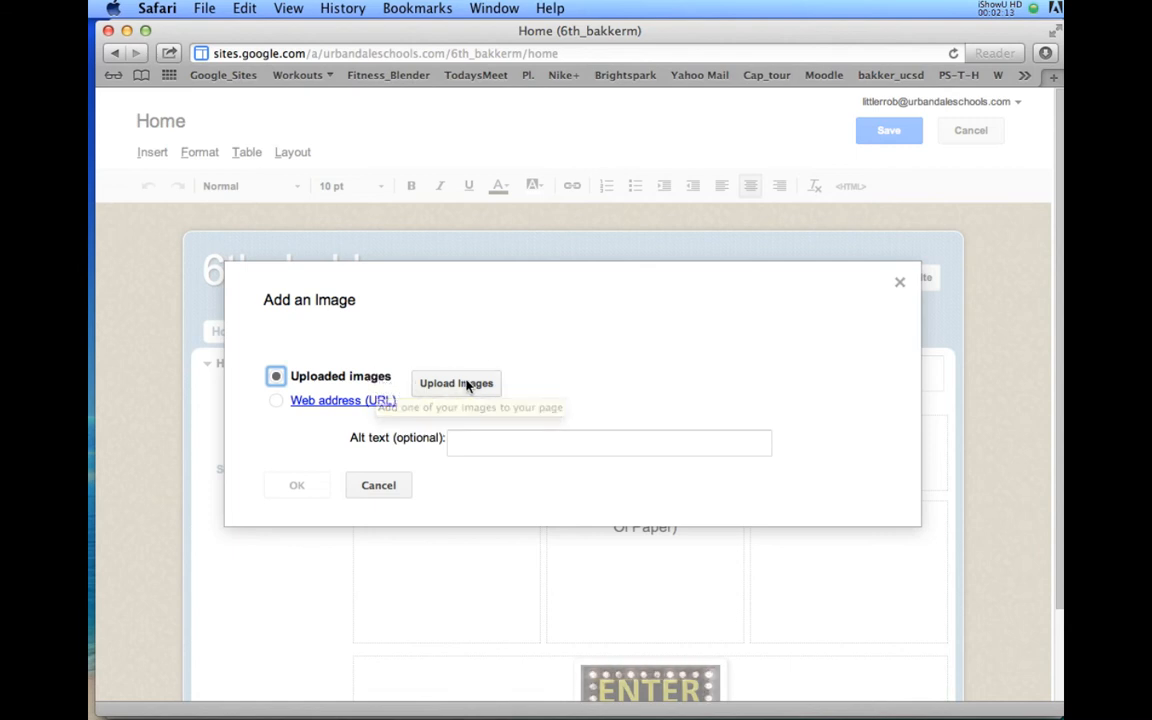
{"action": "mouse_move", "coordinate": [460, 476]}
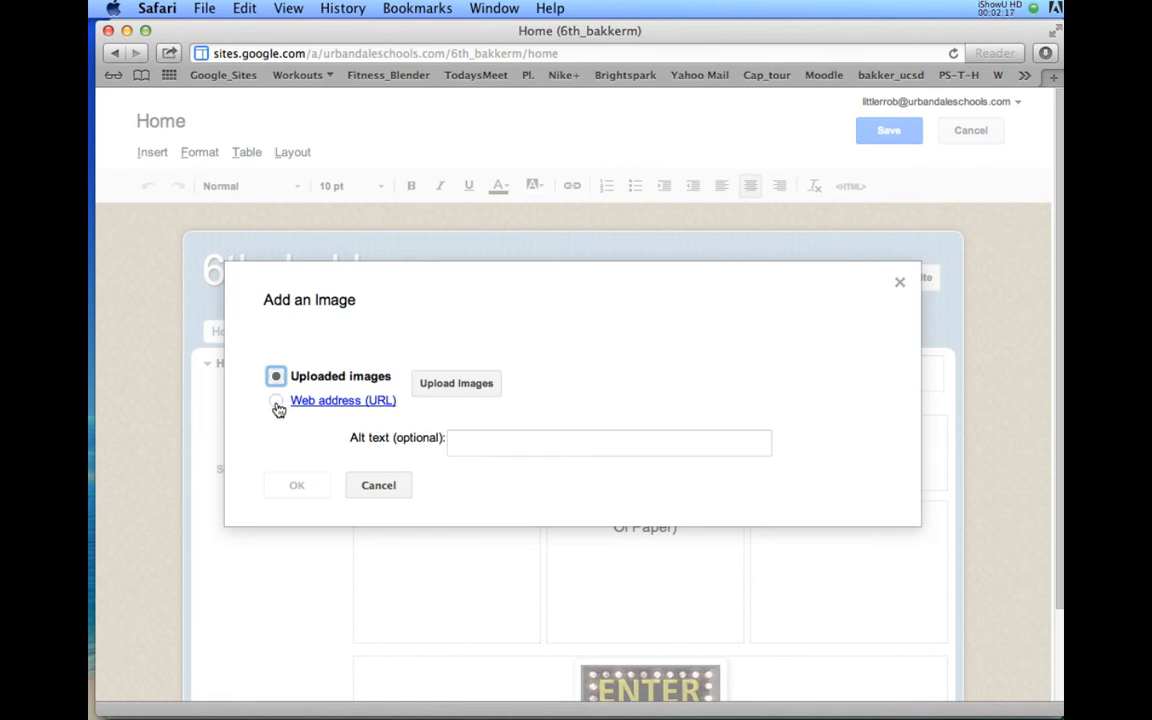
{"action": "left_click", "coordinate": [276, 400]}
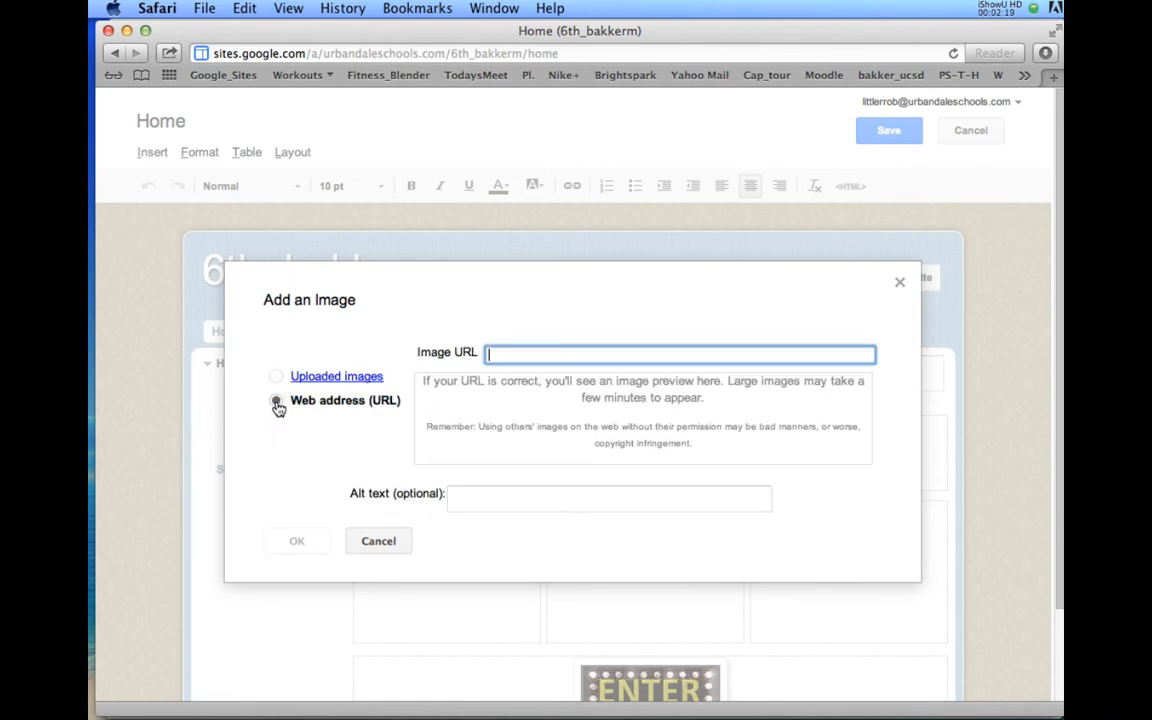
{"action": "left_click", "coordinate": [276, 400]}
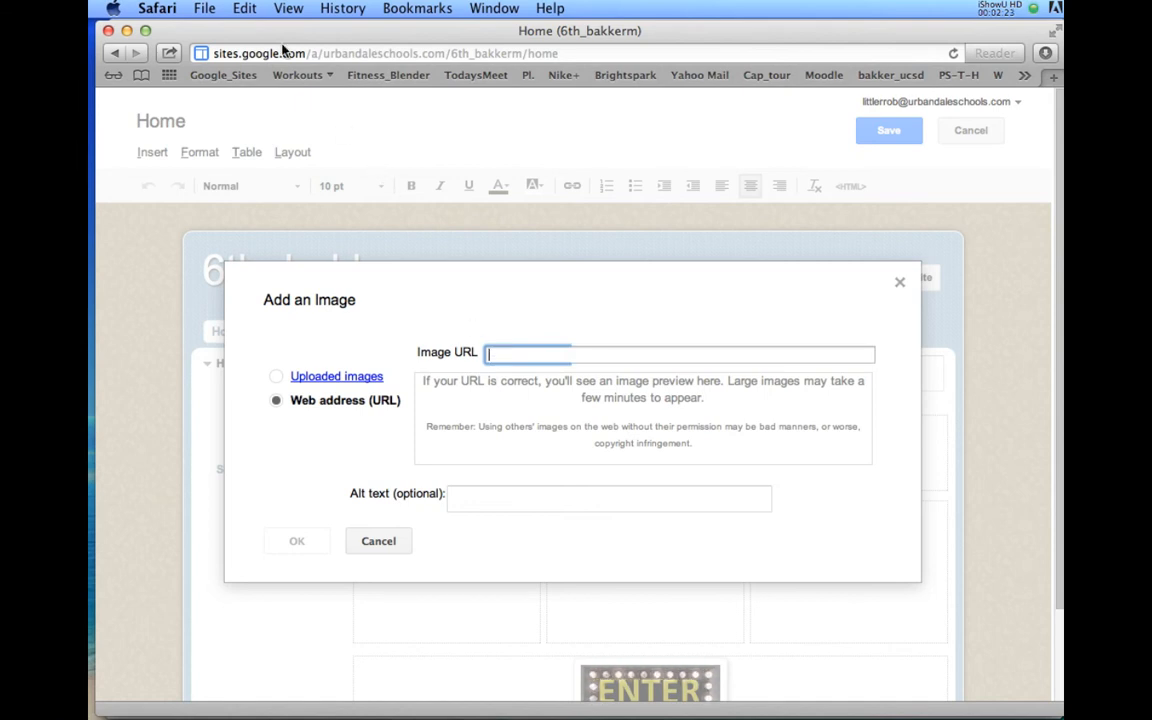
{"action": "left_click", "coordinate": [244, 8]}
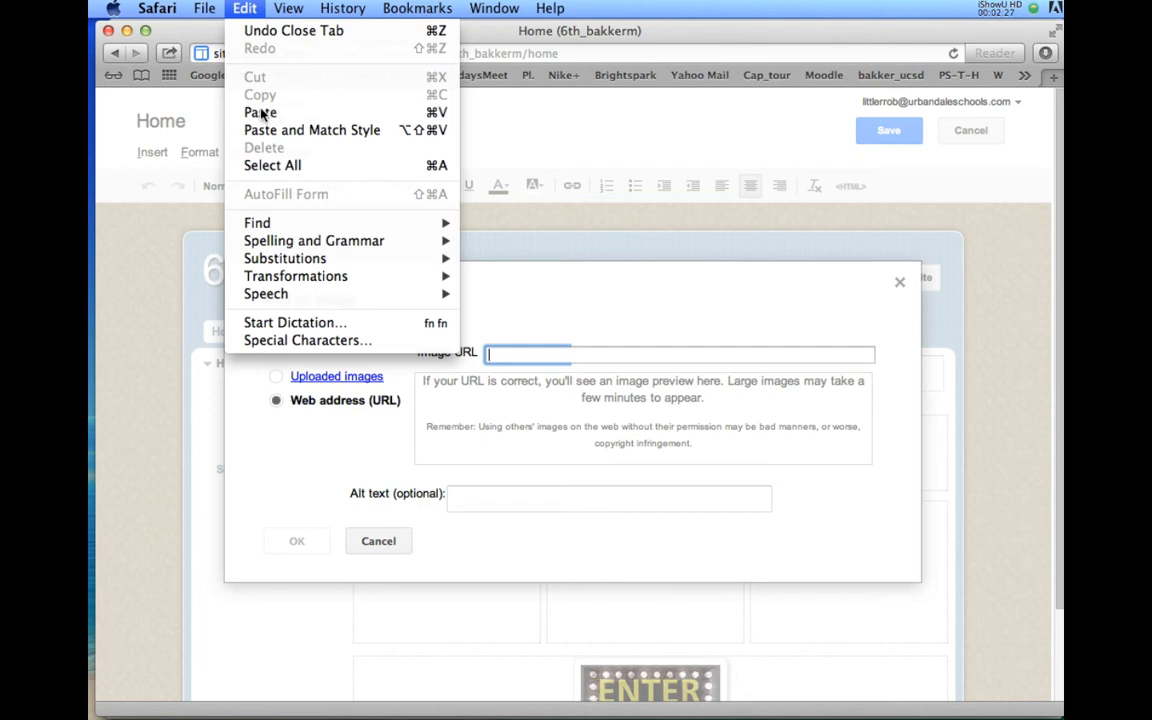
{"action": "left_click", "coordinate": [260, 112]}
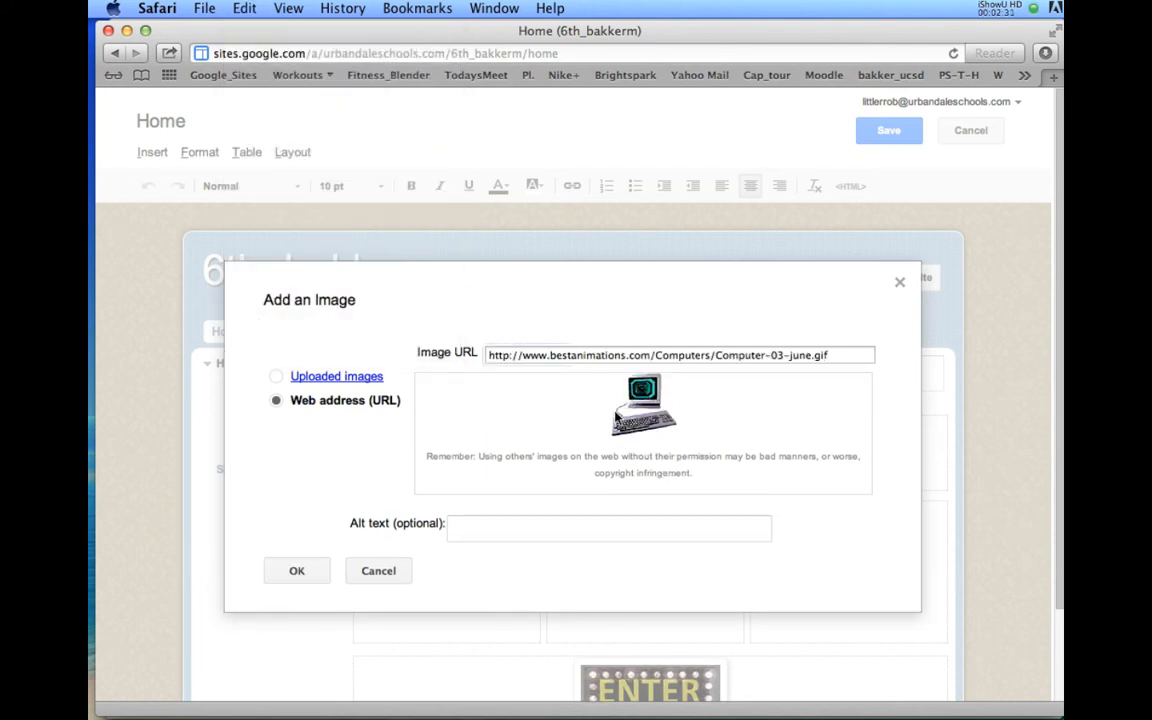
{"action": "mouse_move", "coordinate": [510, 432]}
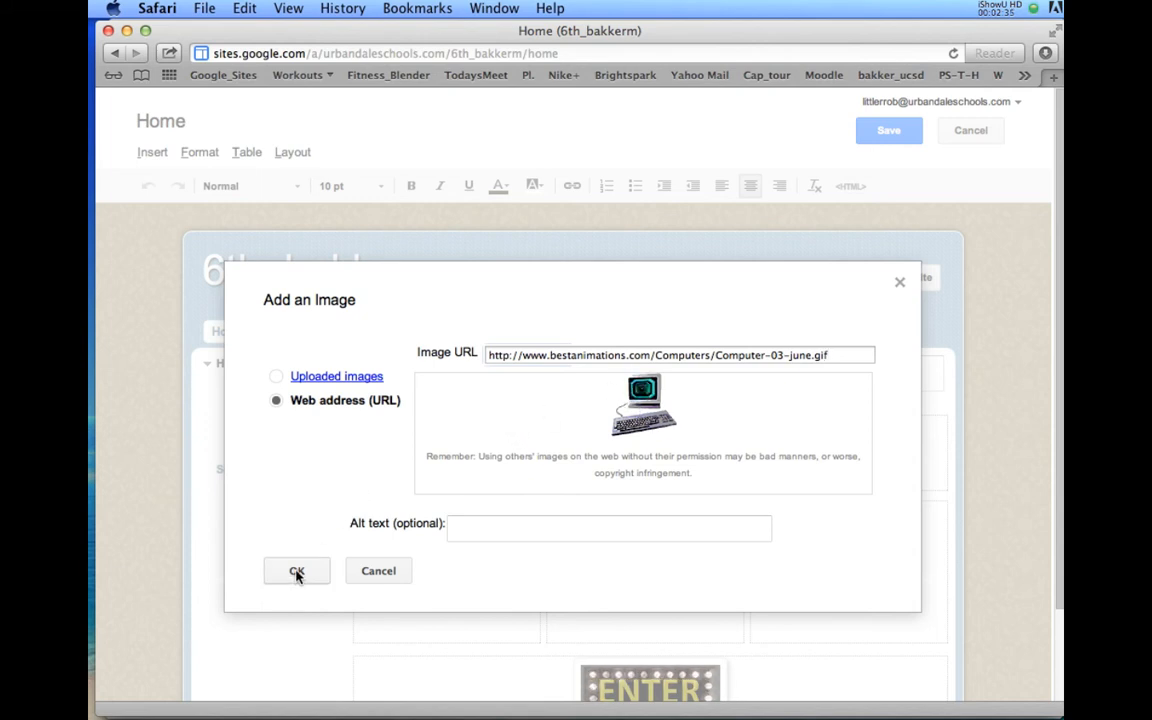
{"action": "left_click", "coordinate": [296, 572]}
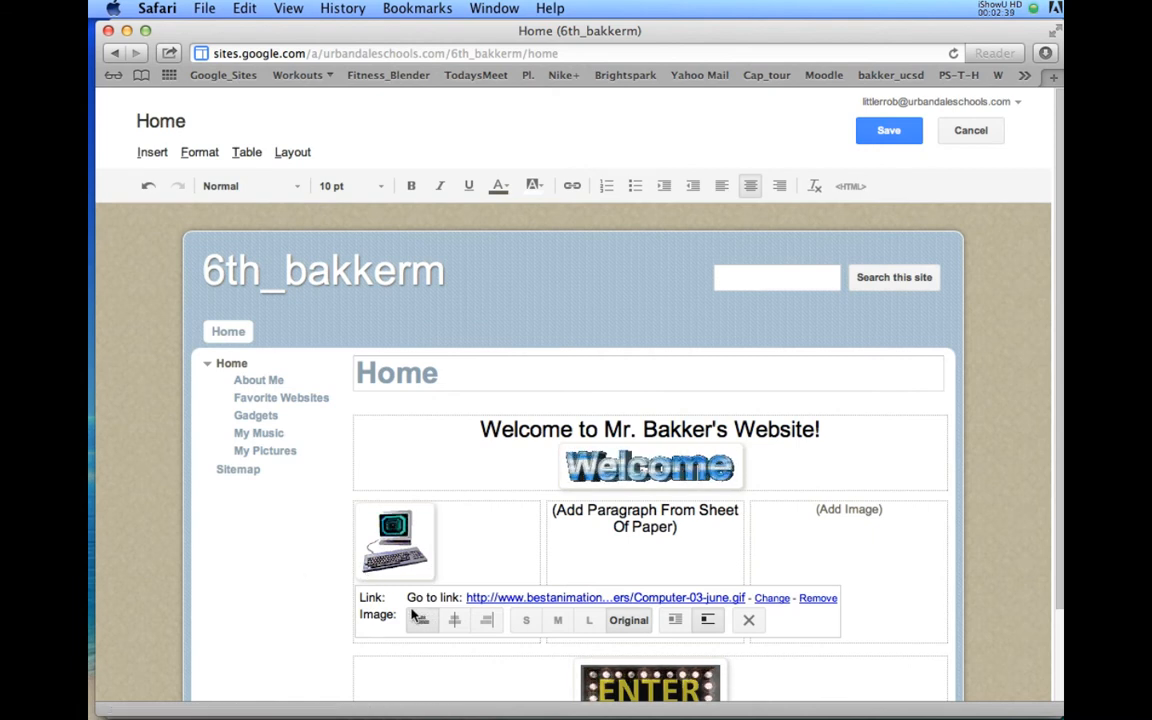
Left-align the GIF at original size, save the Home page and return to the browser start page
{"action": "left_click", "coordinate": [506, 620]}
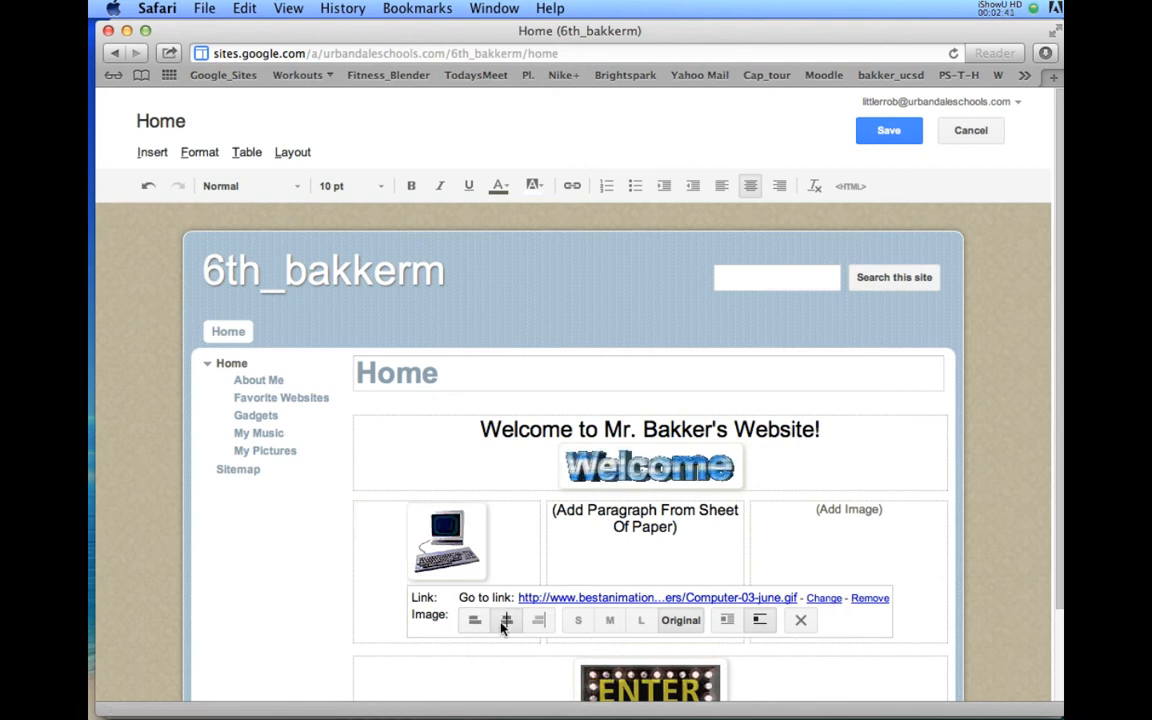
{"action": "mouse_move", "coordinate": [474, 620]}
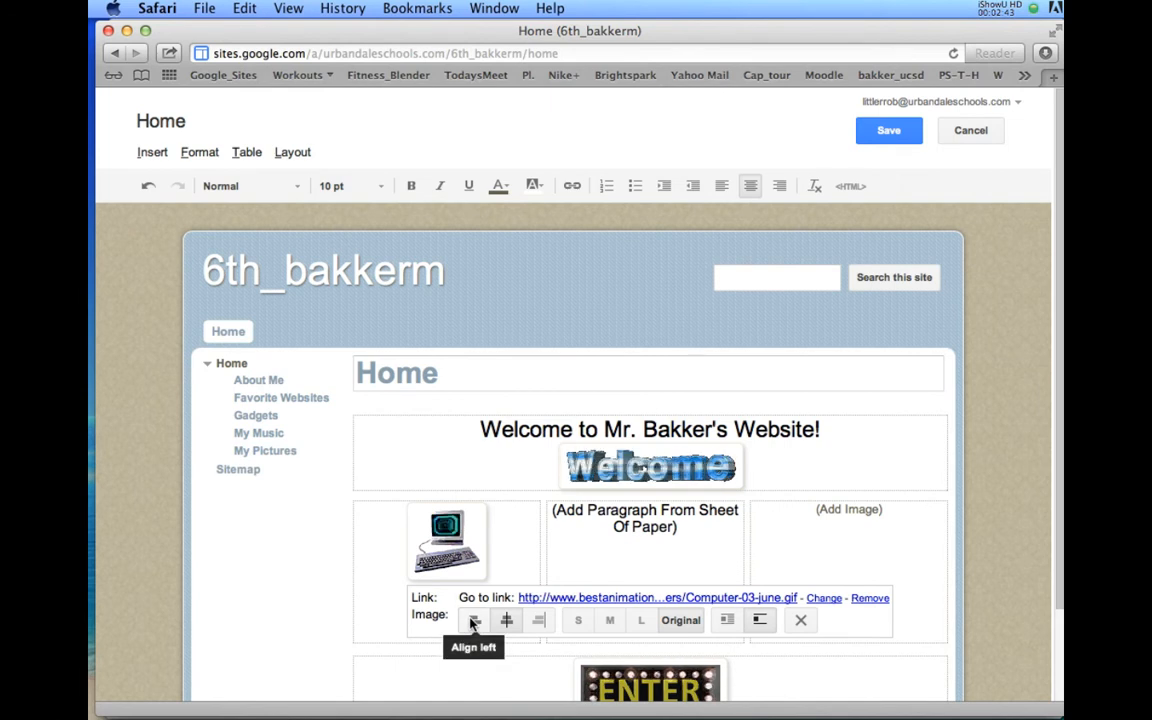
{"action": "left_click", "coordinate": [472, 620]}
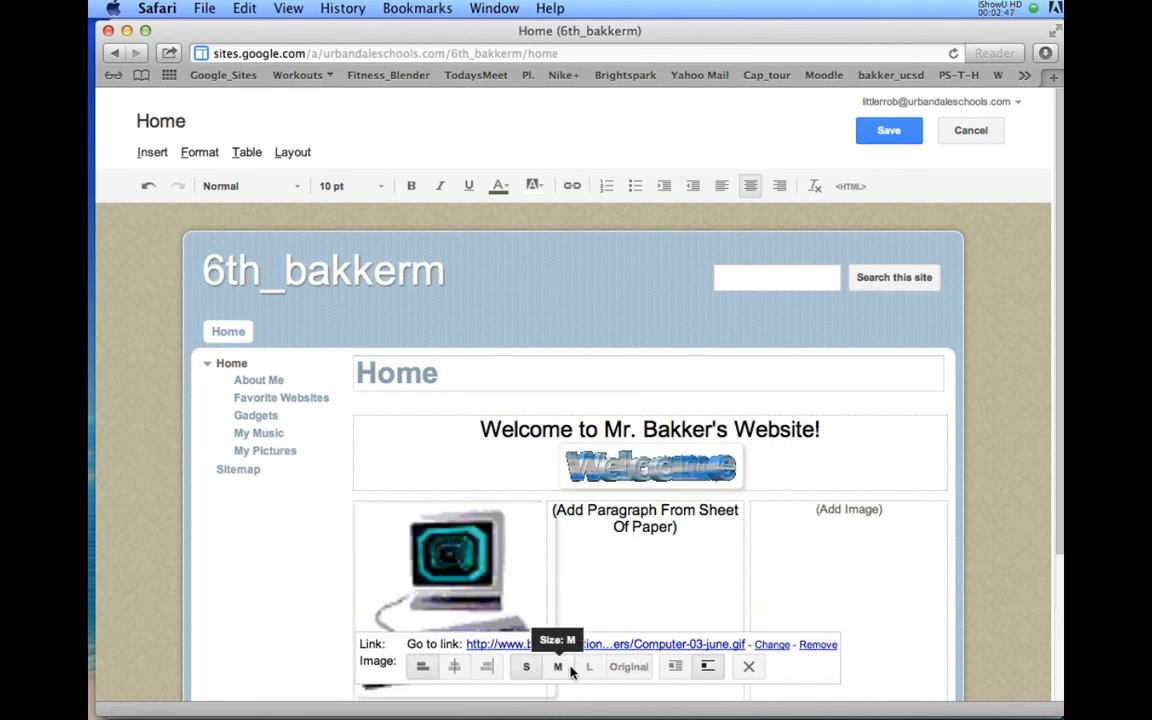
{"action": "left_click", "coordinate": [628, 668]}
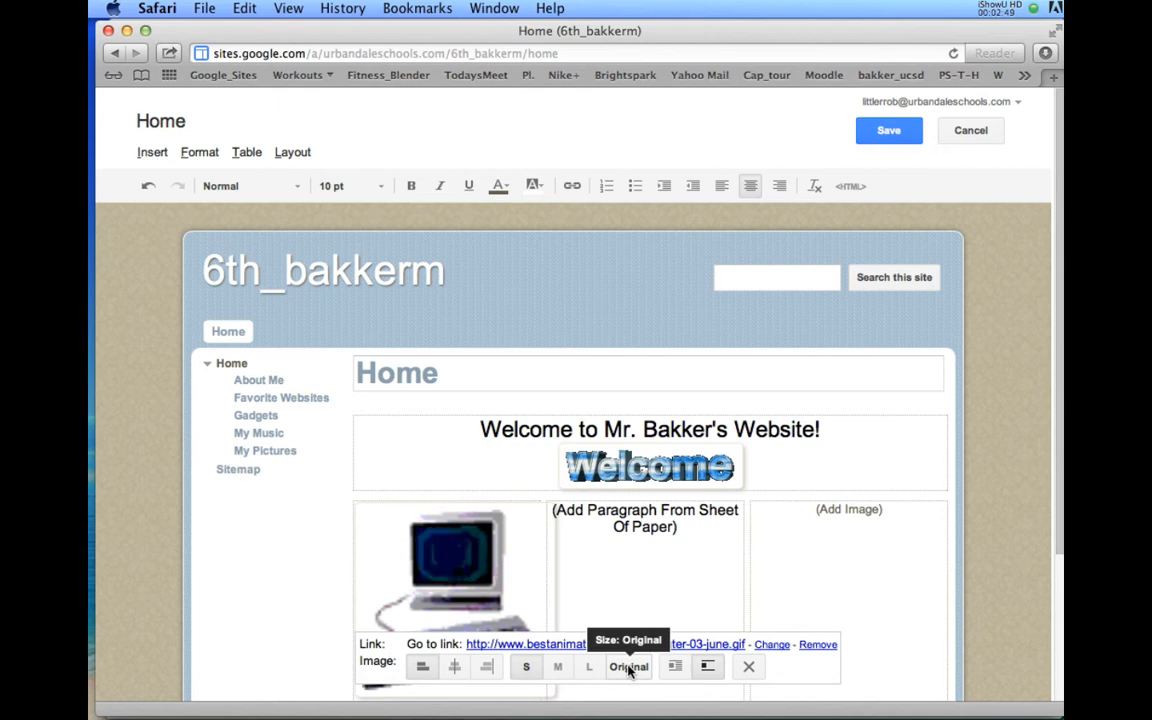
{"action": "left_click", "coordinate": [526, 668]}
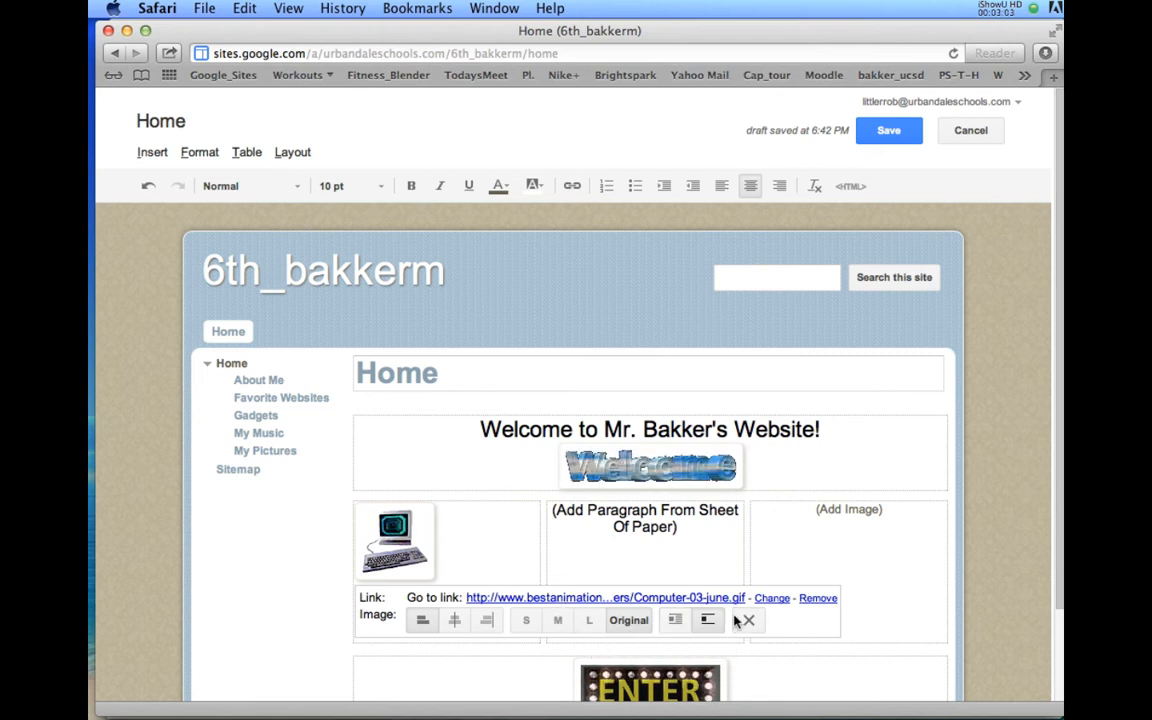
{"action": "mouse_move", "coordinate": [748, 620]}
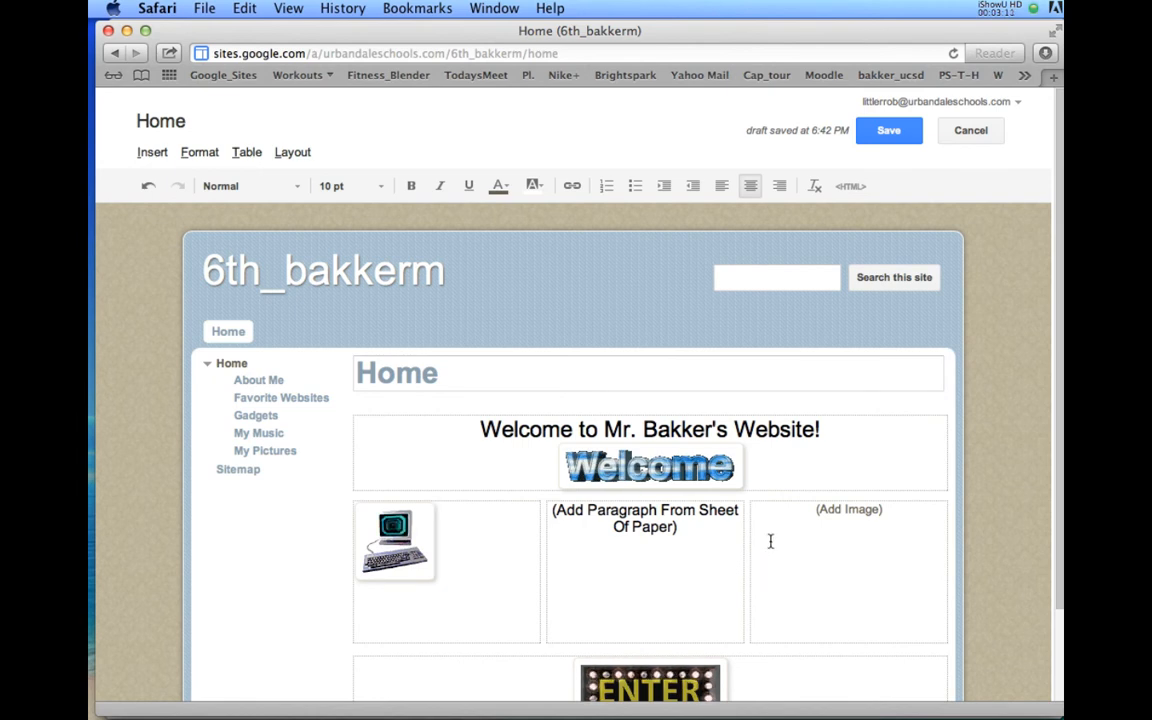
{"action": "mouse_move", "coordinate": [888, 130]}
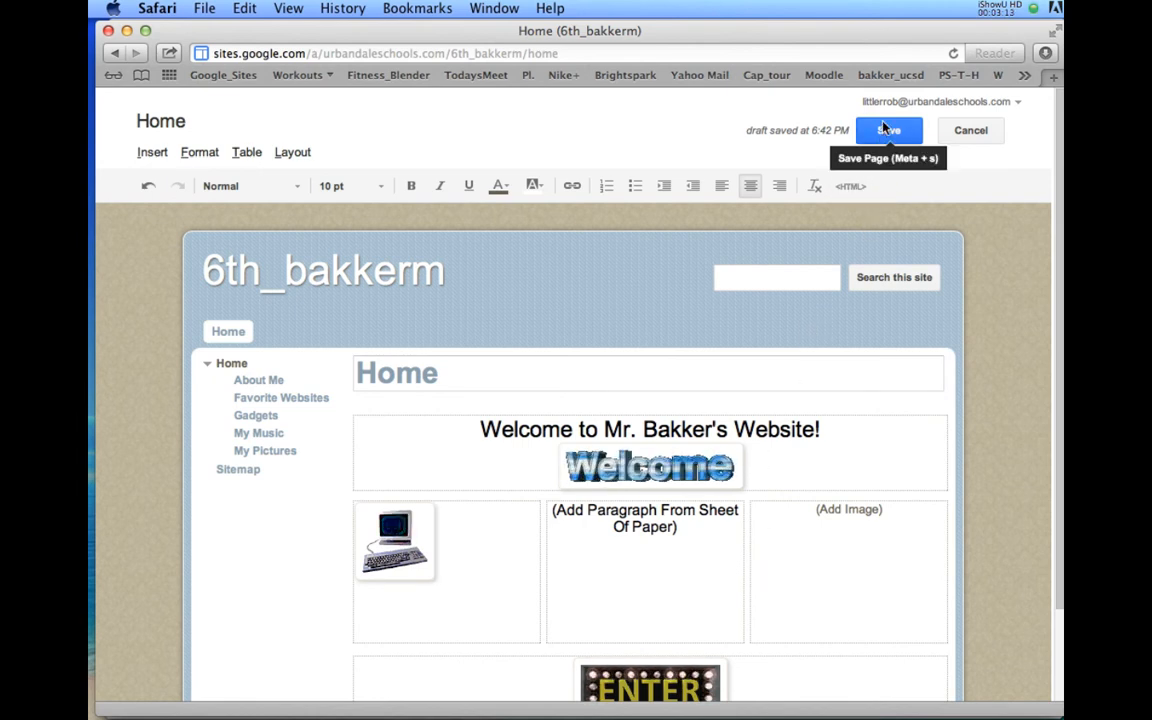
{"action": "left_click", "coordinate": [888, 130]}
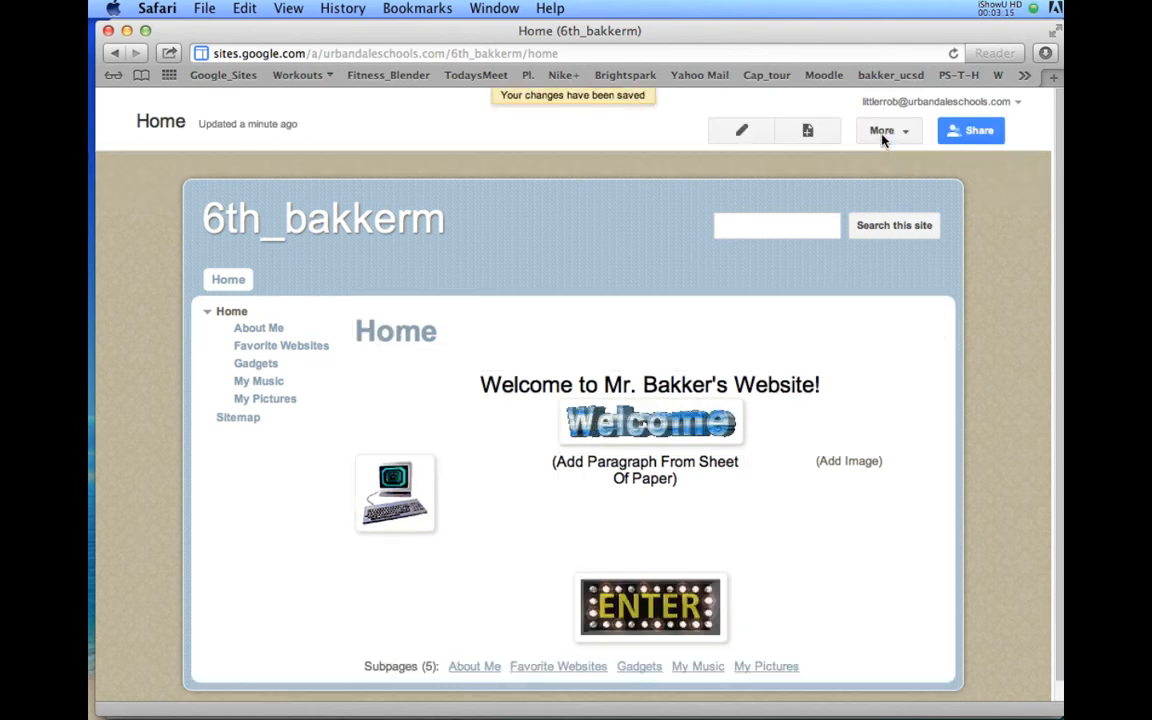
{"action": "mouse_move", "coordinate": [394, 512]}
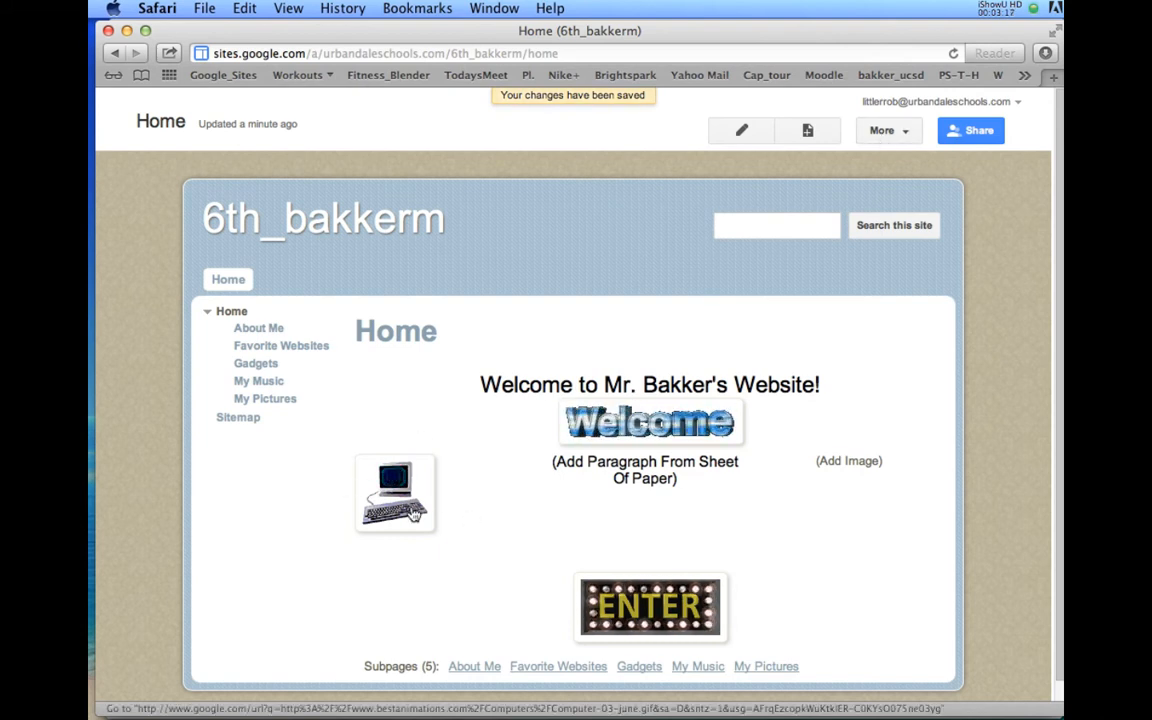
{"action": "mouse_move", "coordinate": [520, 528]}
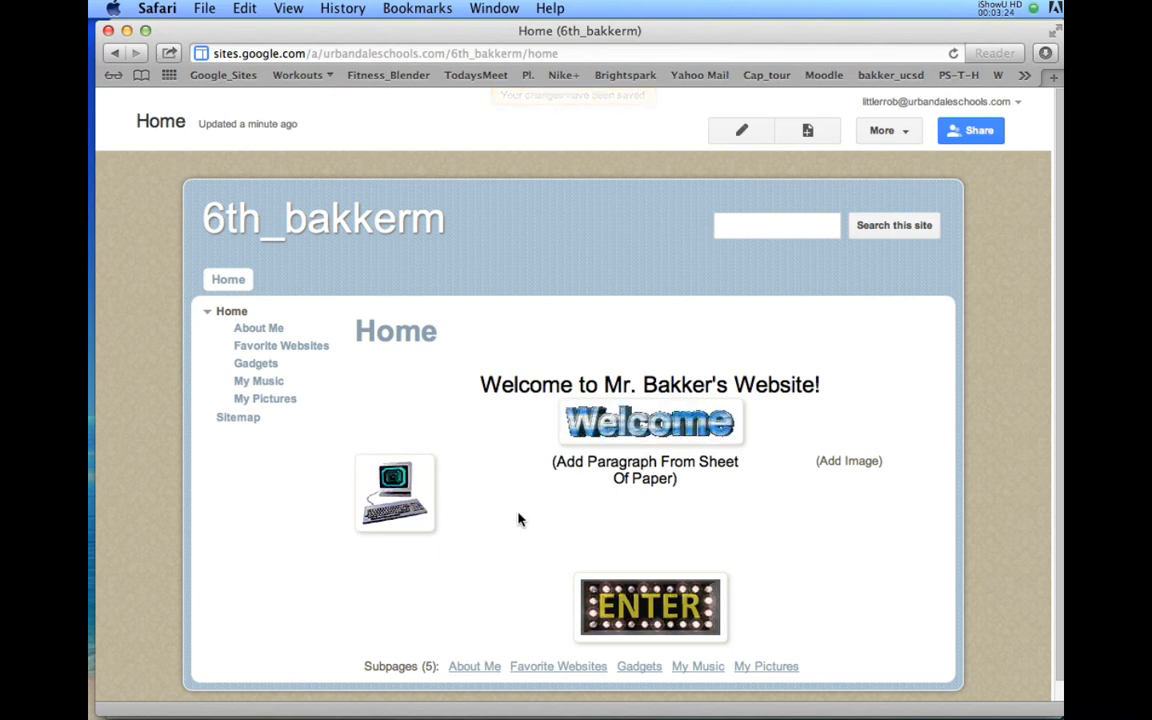
{"action": "left_click", "coordinate": [204, 8]}
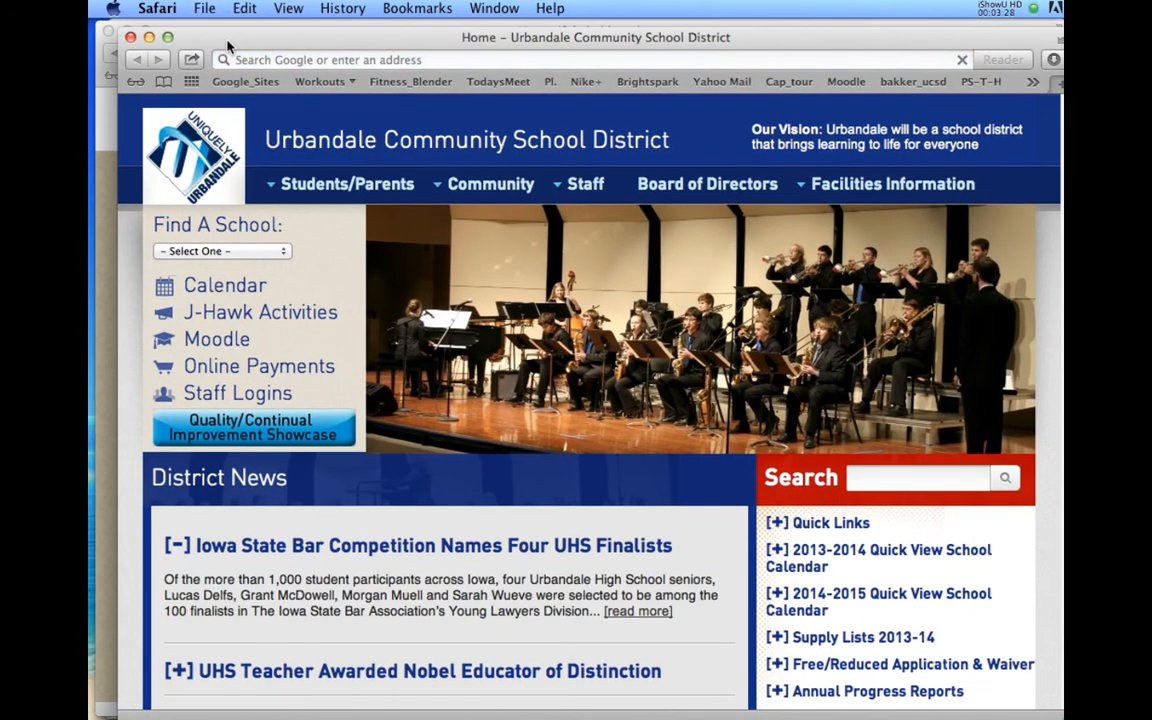
{"action": "type", "text": "ww"}
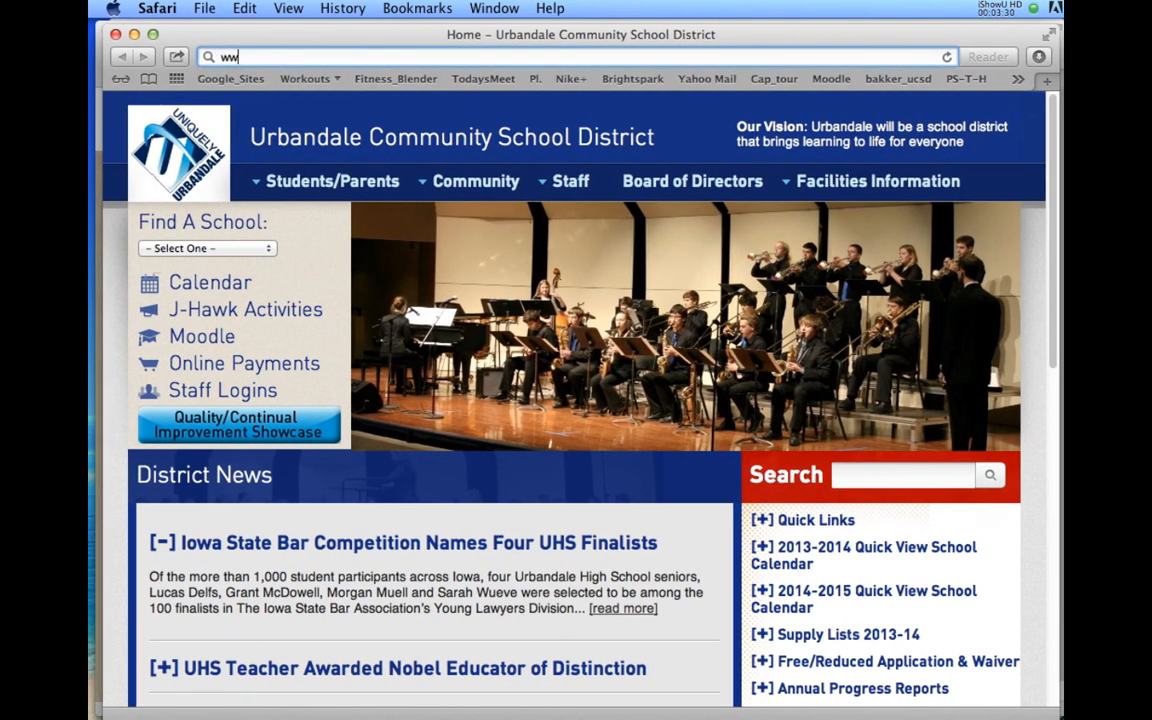
{"action": "type", "text": "www.google.com"}
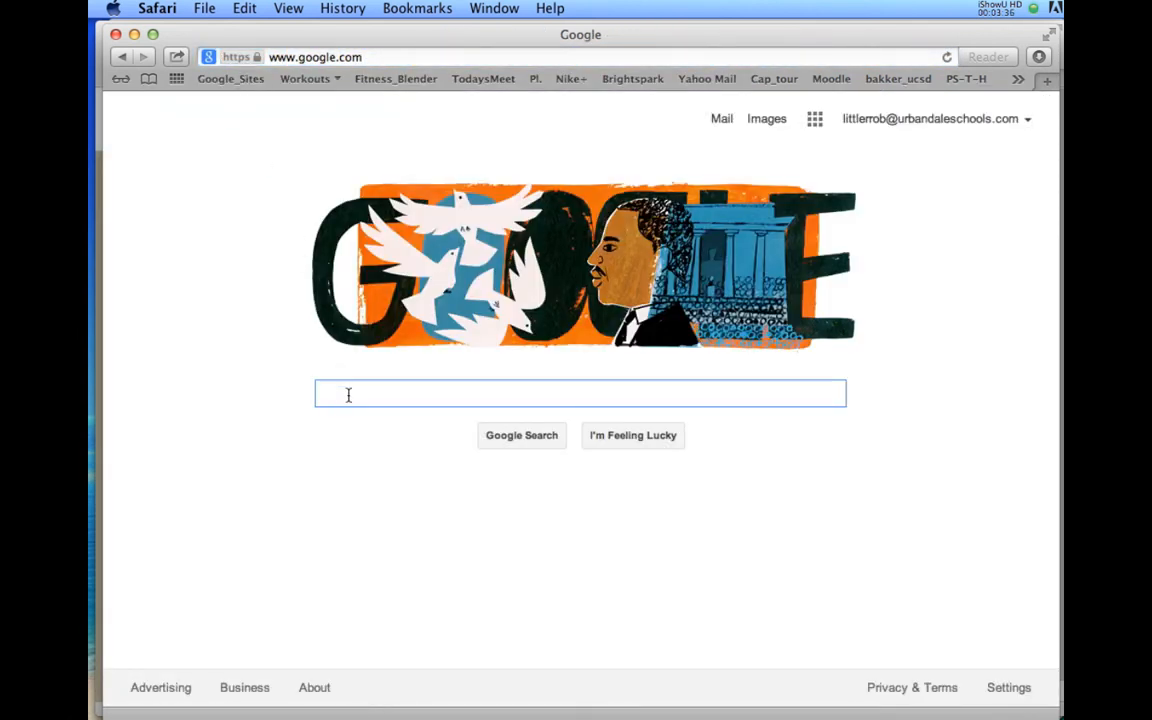
{"action": "type", "text": "footb"}
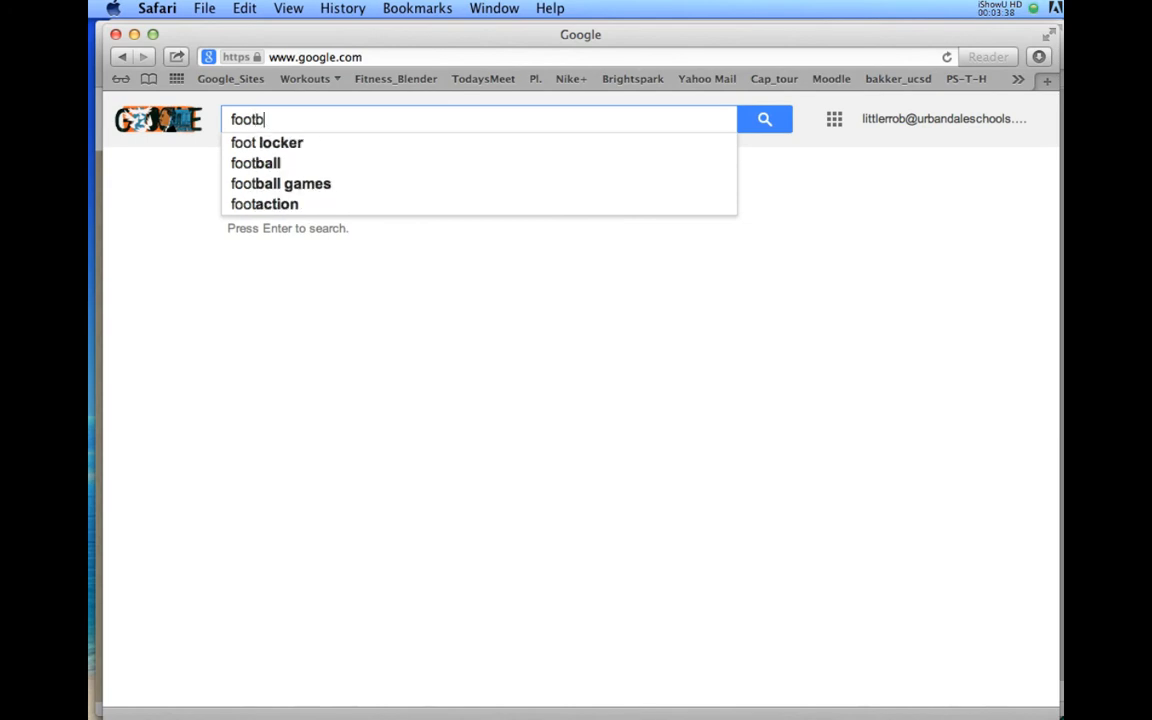
{"action": "type", "text": "all"}
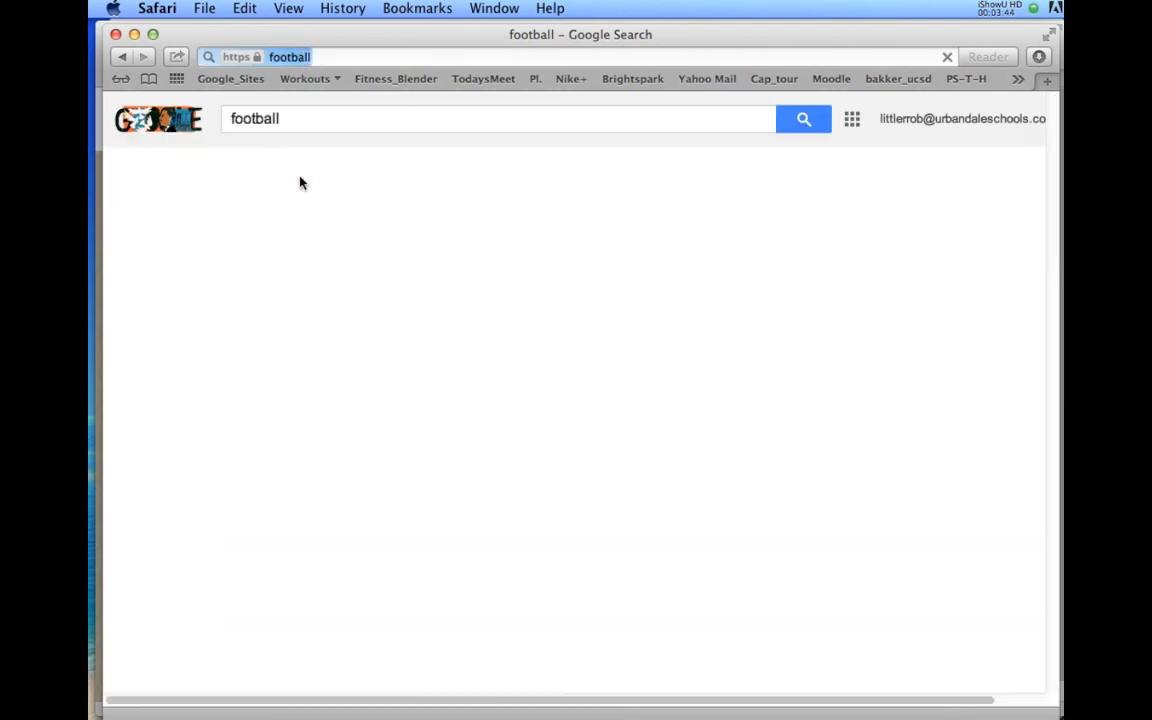
{"action": "left_click", "coordinate": [304, 172]}
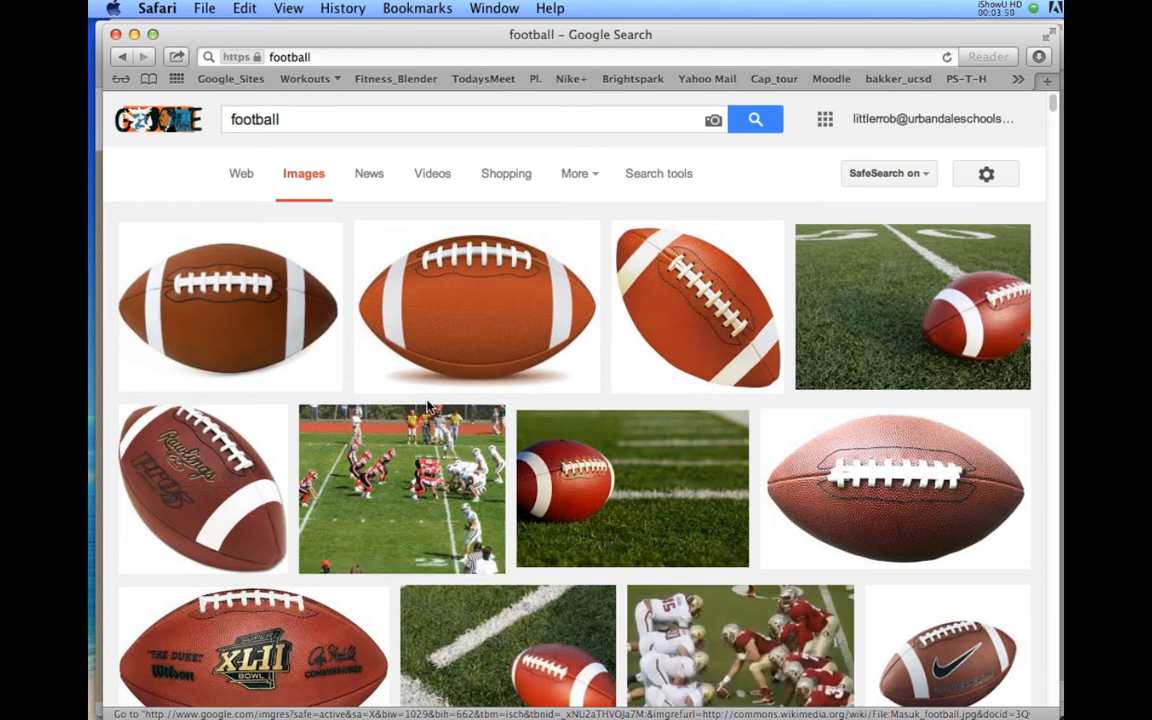
{"action": "mouse_move", "coordinate": [962, 248]}
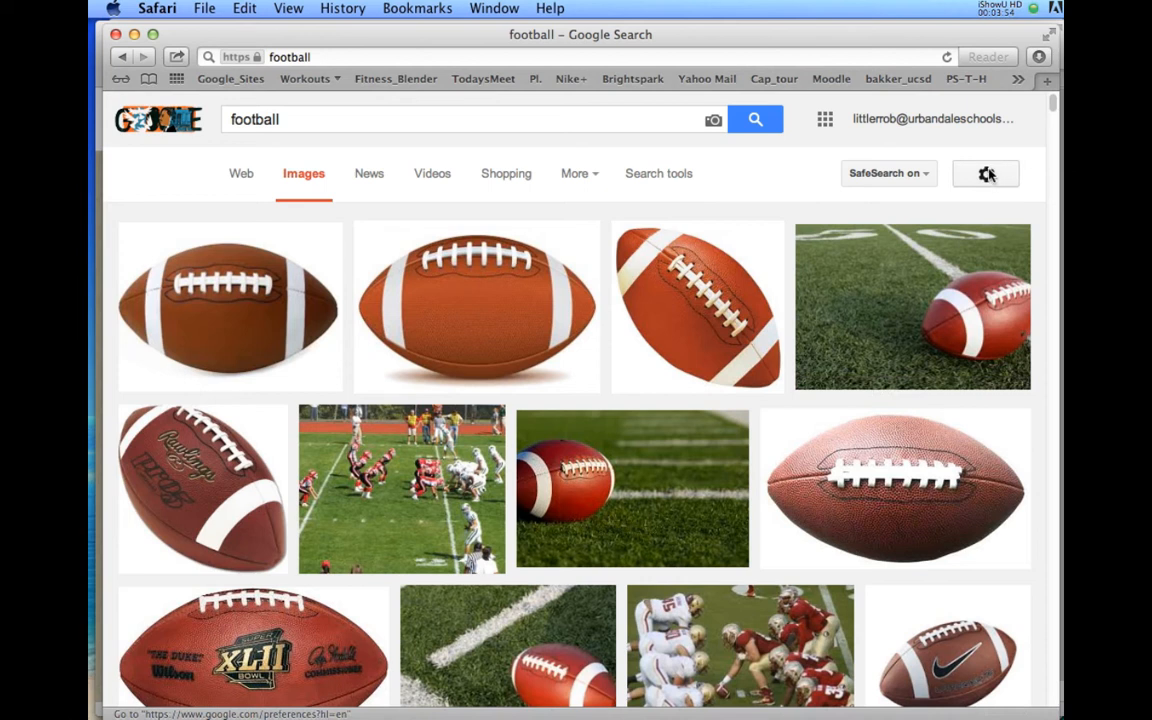
Browse the Search Settings page from the gear menu without changing anything
{"action": "left_click", "coordinate": [984, 172]}
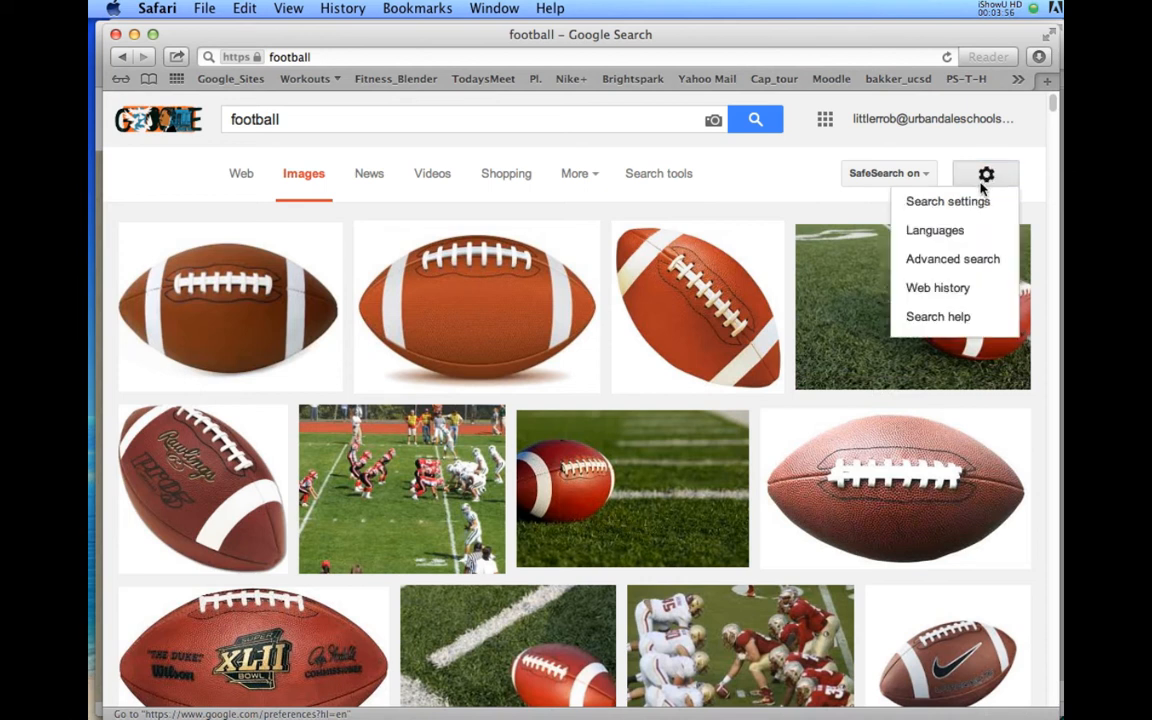
{"action": "mouse_move", "coordinate": [948, 200]}
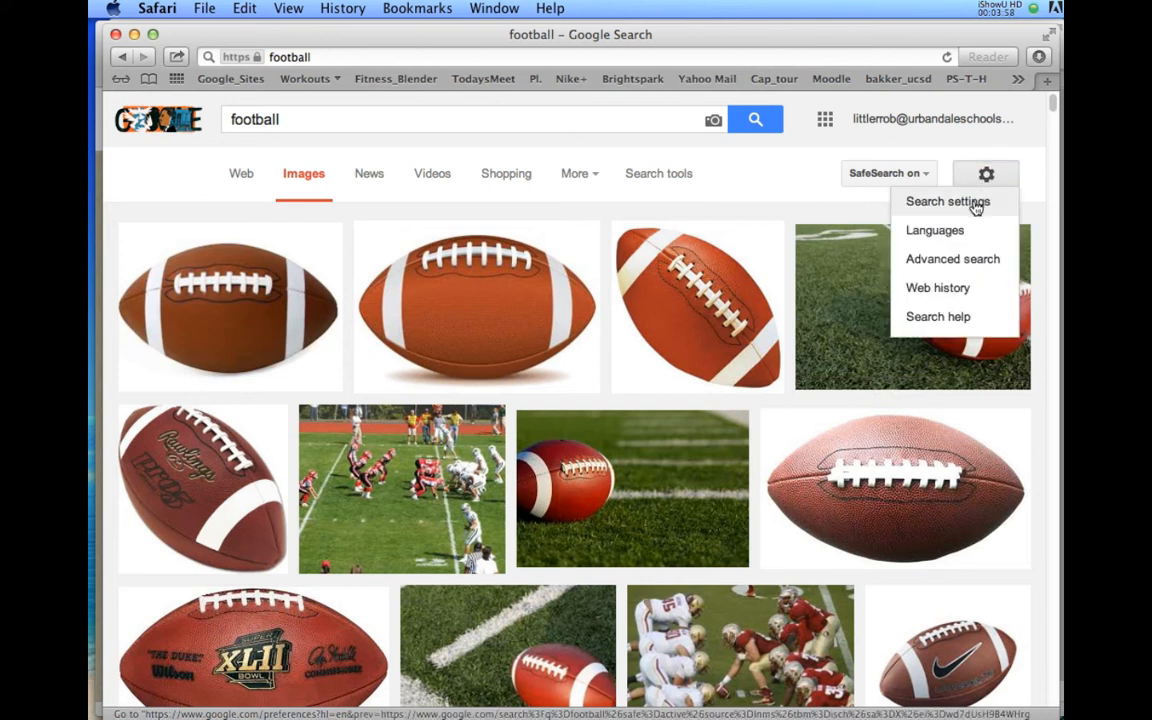
{"action": "left_click", "coordinate": [946, 200]}
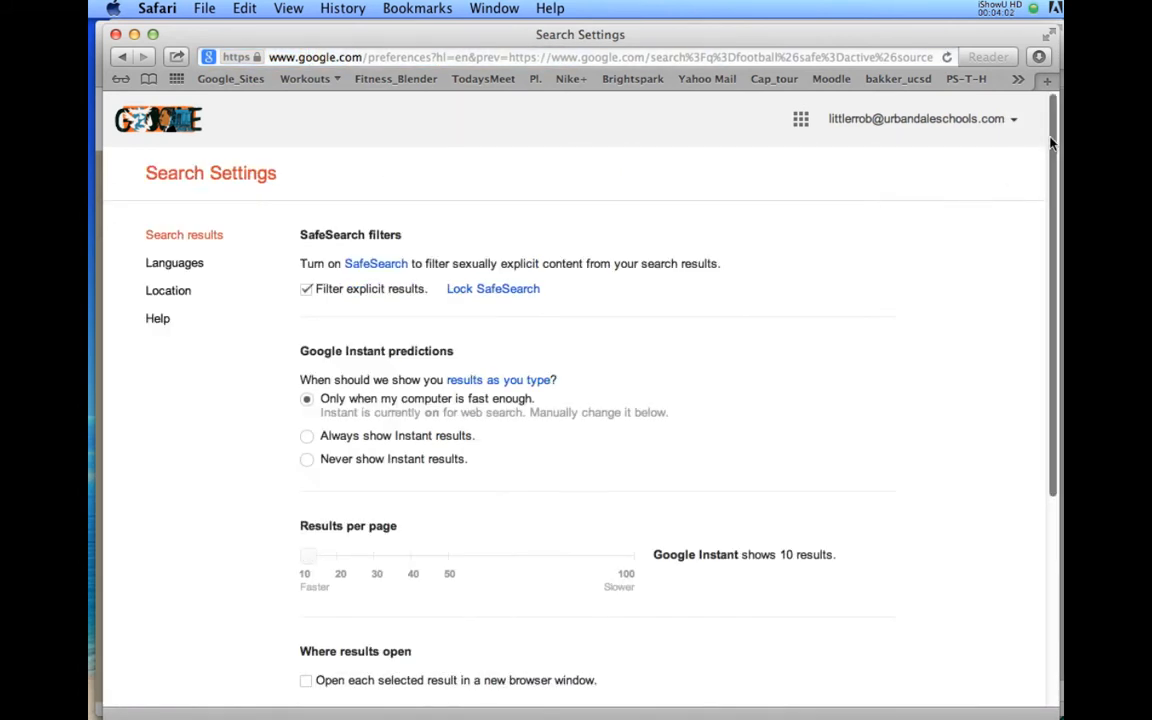
{"action": "scroll", "scroll_direction": "down", "scroll_amount": 3}
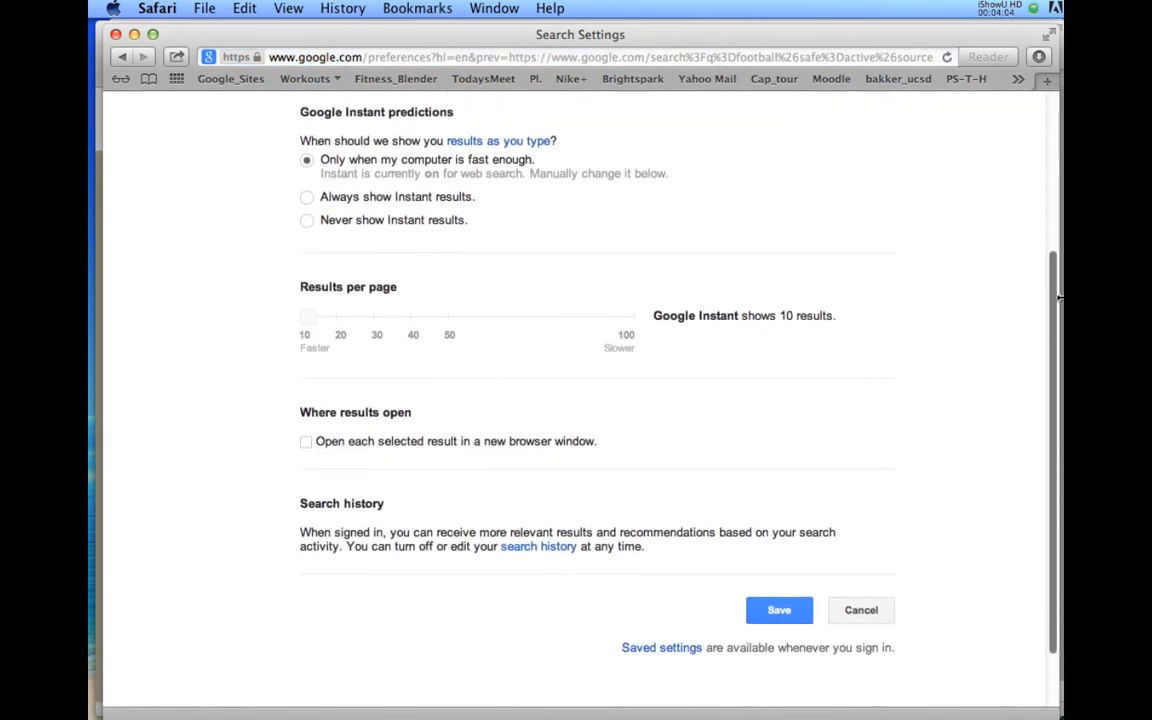
{"action": "scroll", "scroll_direction": "up", "scroll_amount": 3}
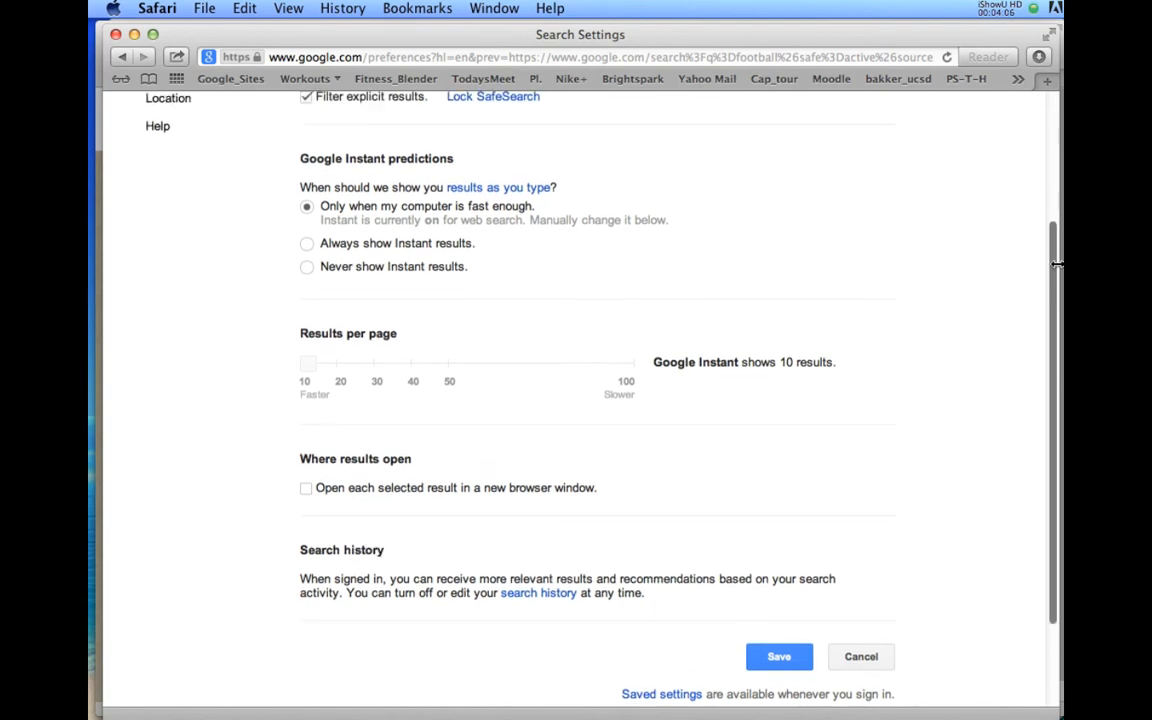
{"action": "scroll", "scroll_direction": "up", "scroll_amount": 3}
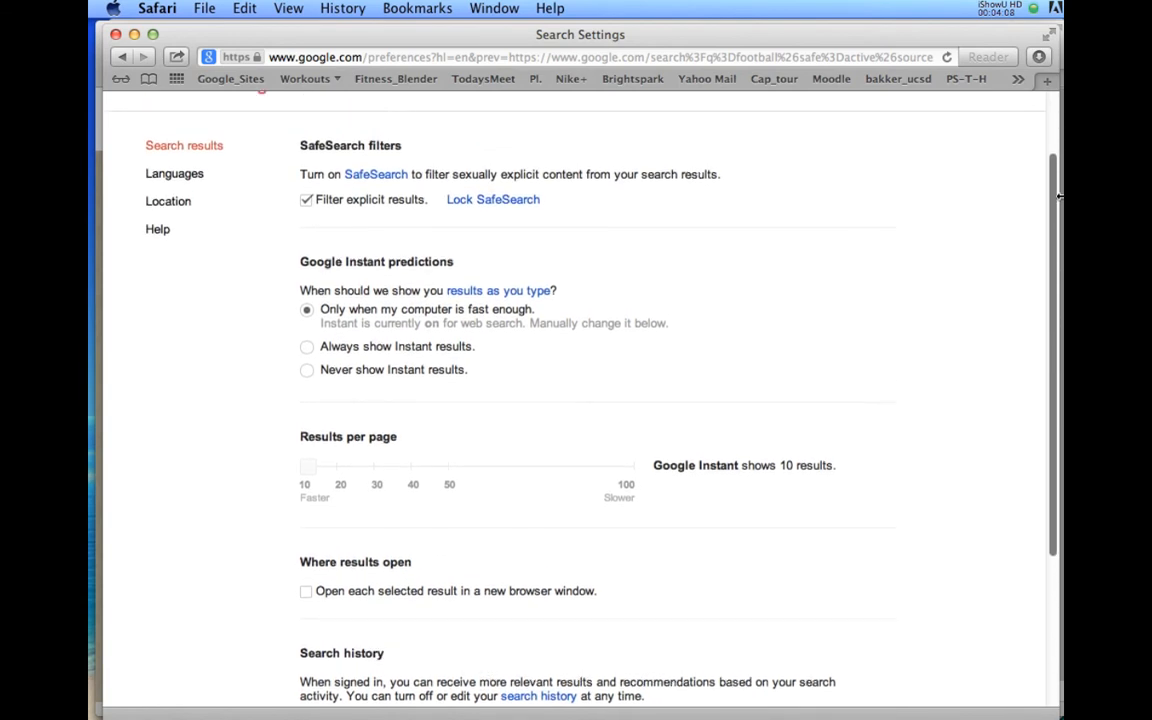
{"action": "scroll", "scroll_direction": "down", "scroll_amount": 3}
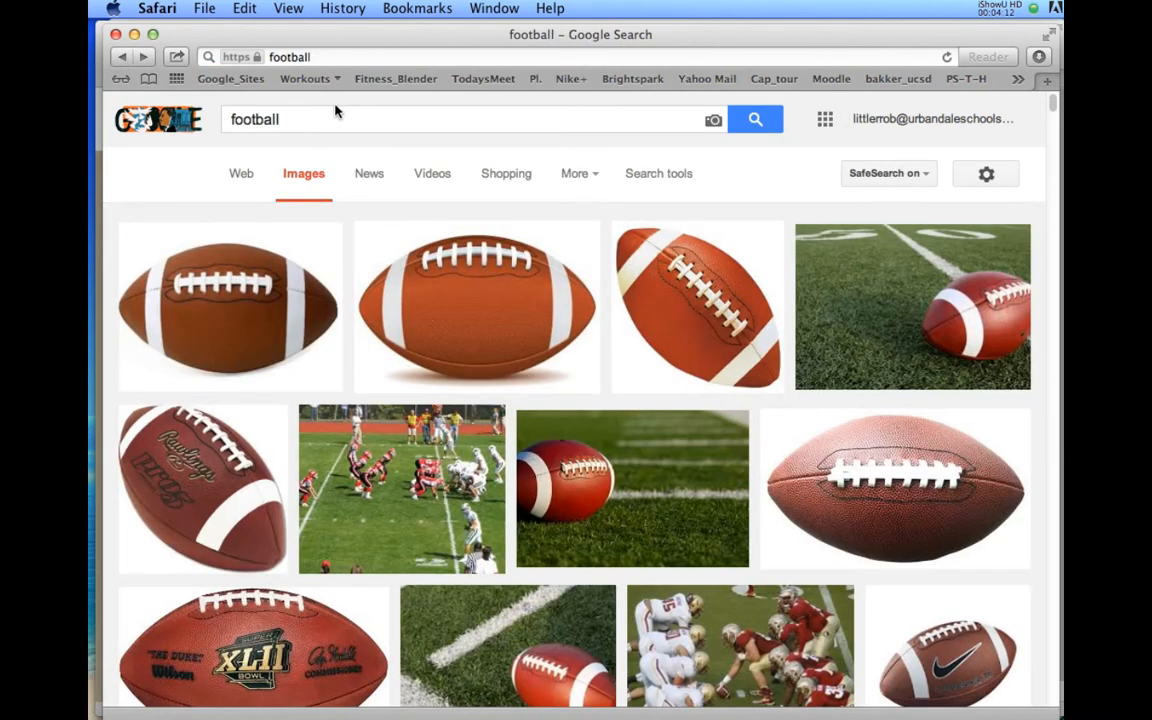
{"action": "mouse_move", "coordinate": [984, 172]}
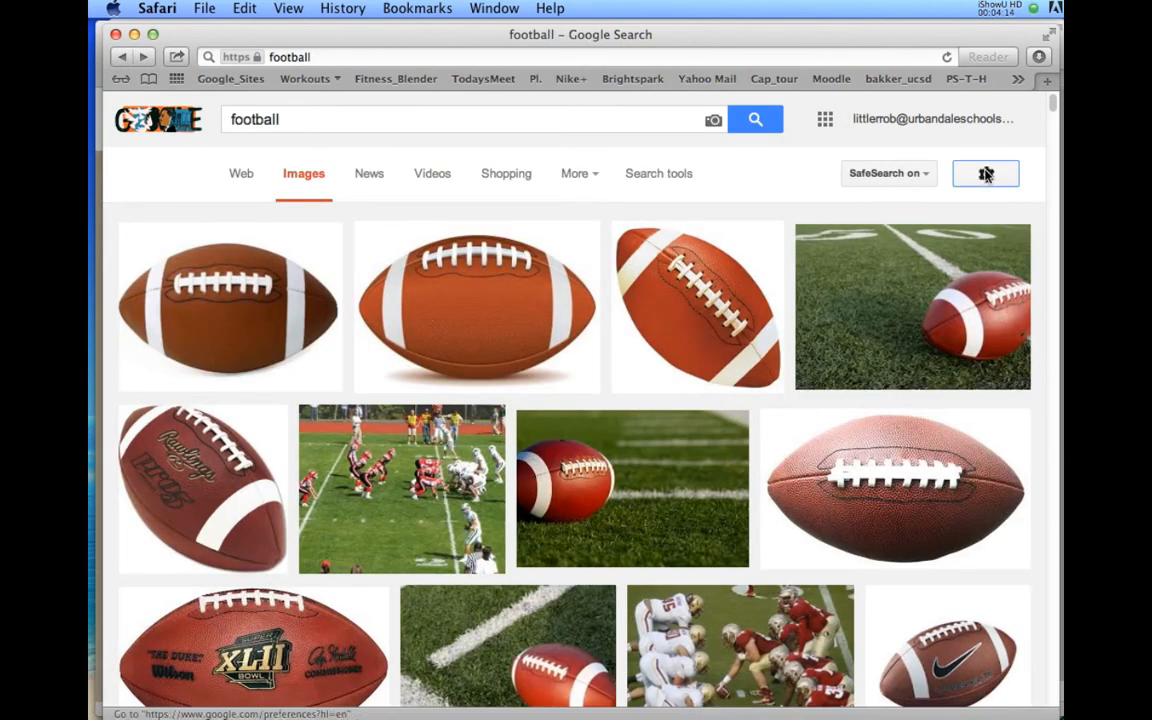
In Advanced Image Search, limit football results to images free to use or share
{"action": "left_click", "coordinate": [984, 172]}
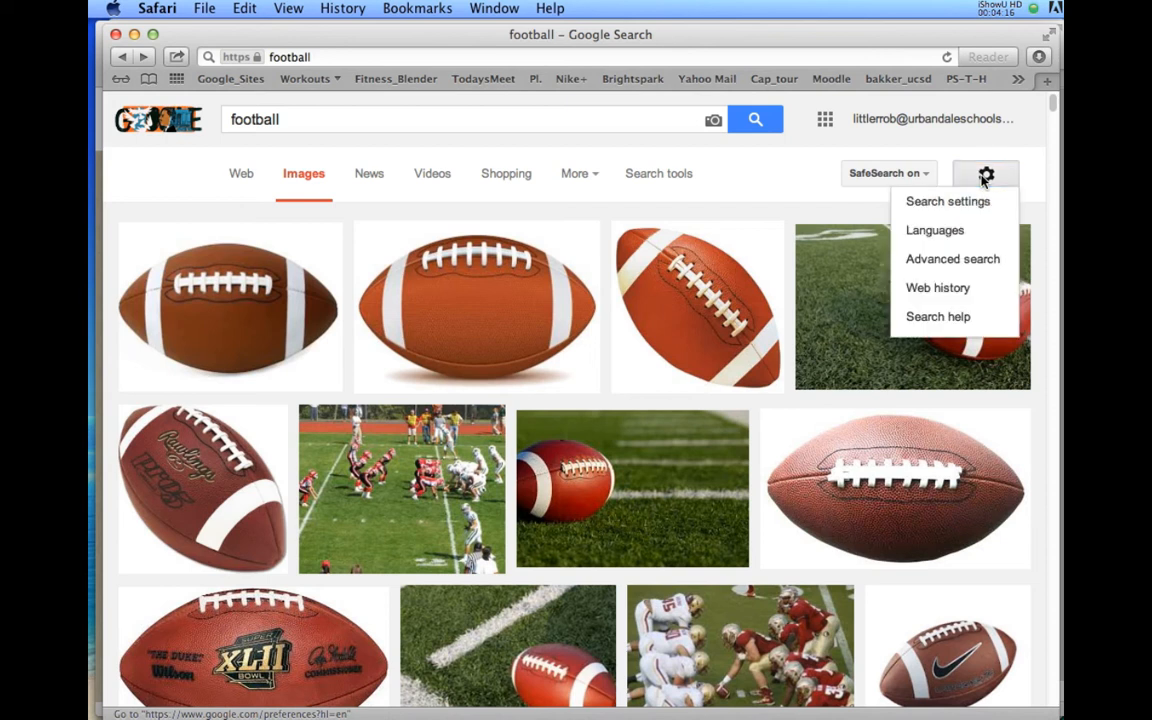
{"action": "mouse_move", "coordinate": [952, 260]}
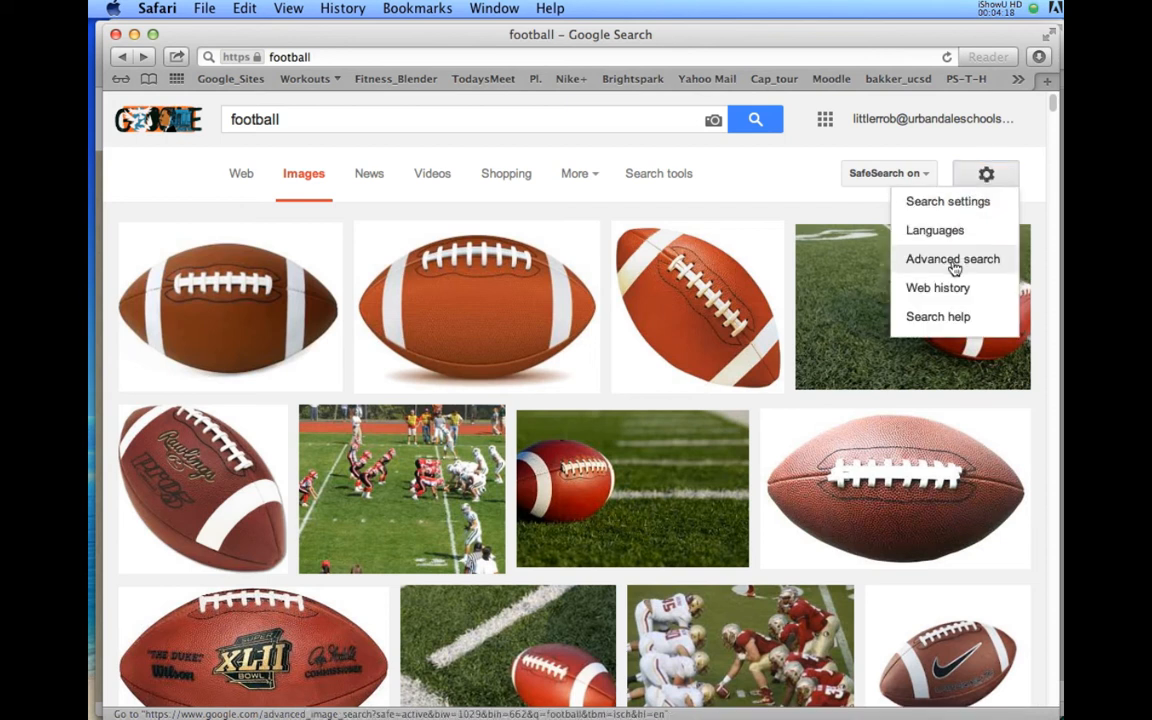
{"action": "left_click", "coordinate": [952, 258]}
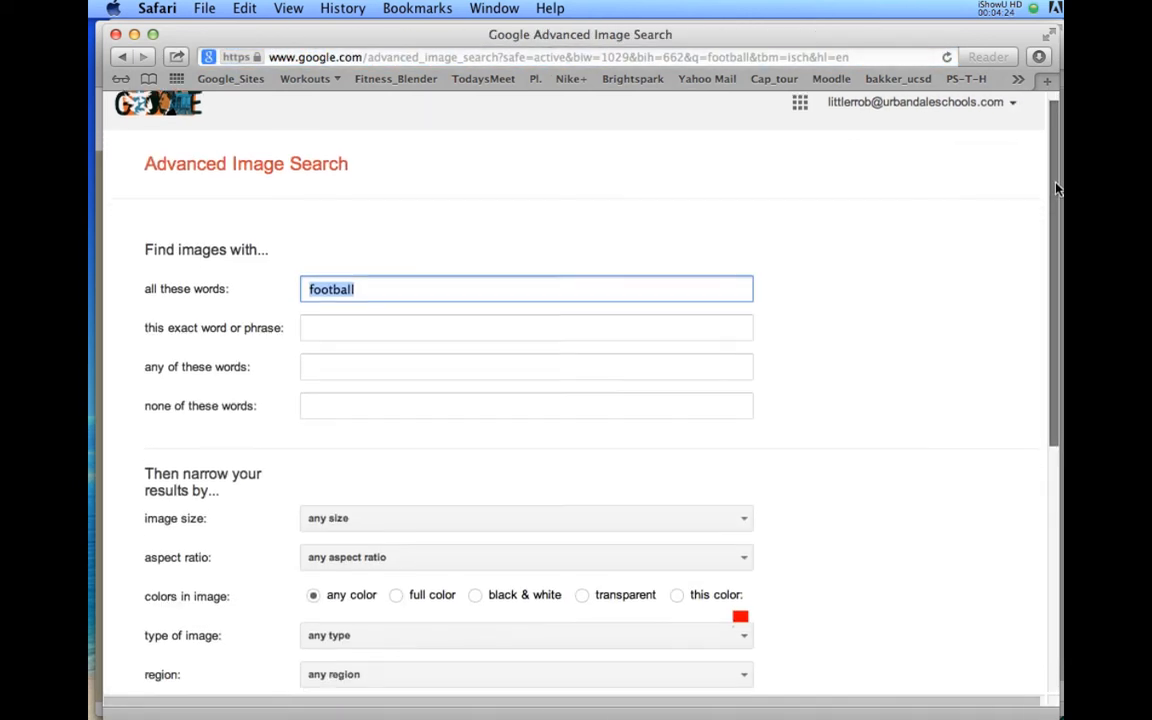
{"action": "scroll", "scroll_direction": "down", "scroll_amount": 3}
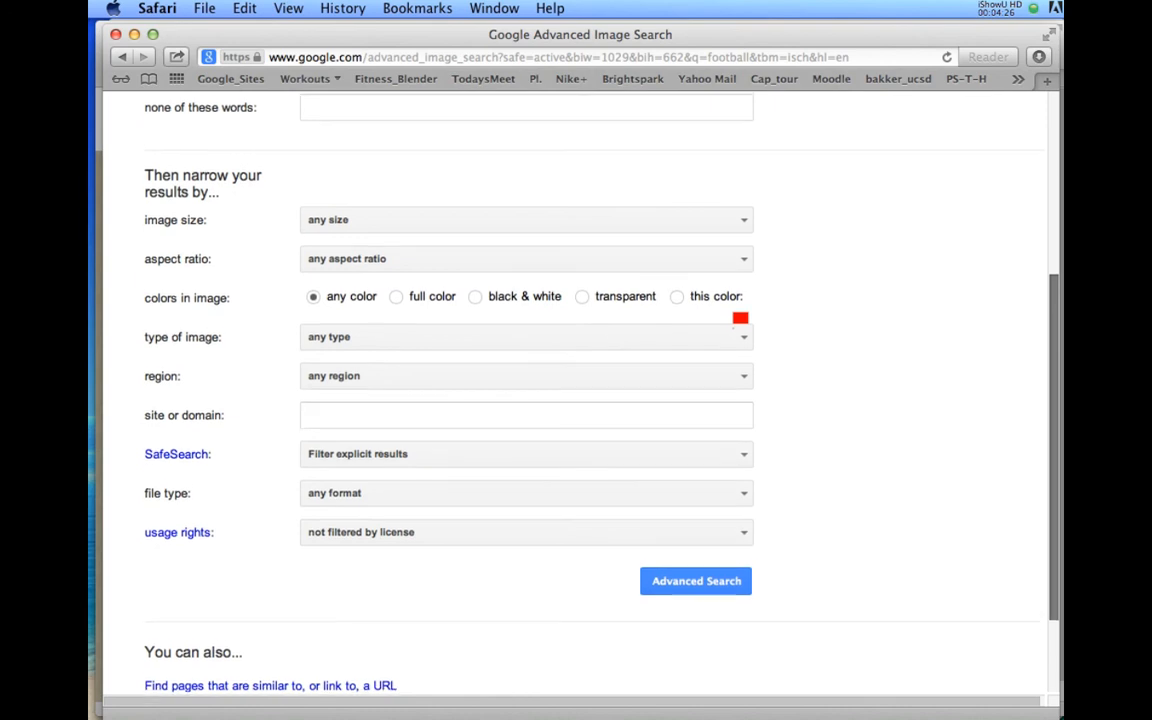
{"action": "scroll", "scroll_direction": "down", "scroll_amount": 3}
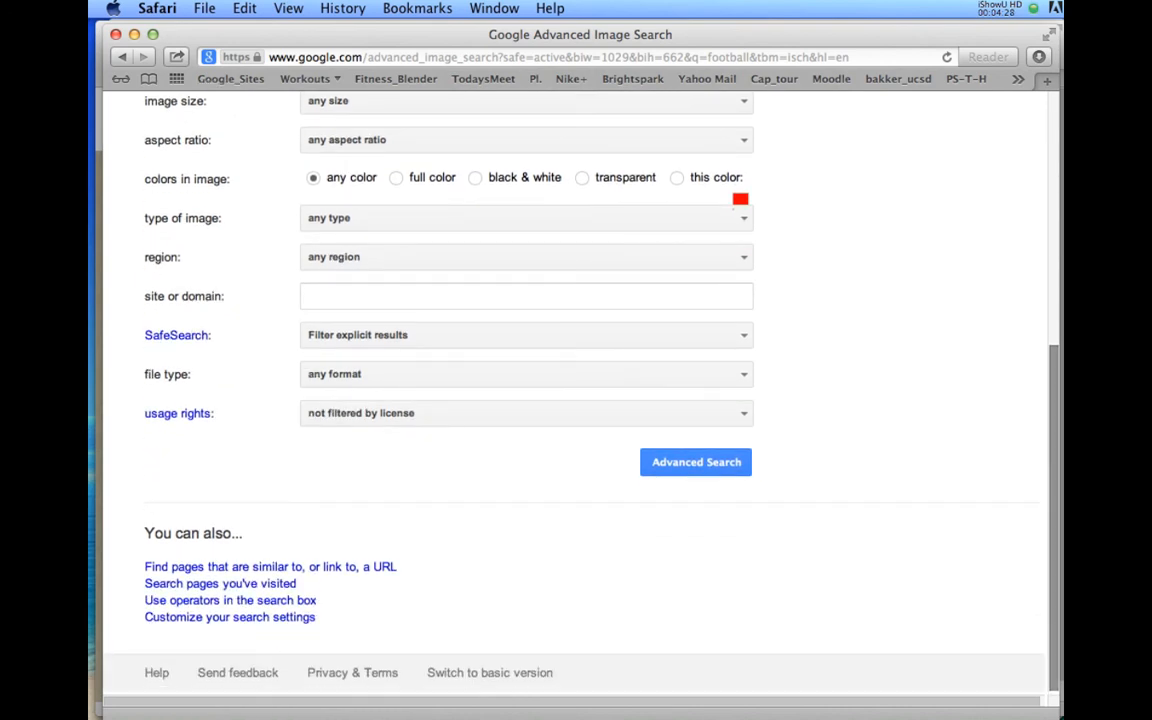
{"action": "mouse_move", "coordinate": [824, 428]}
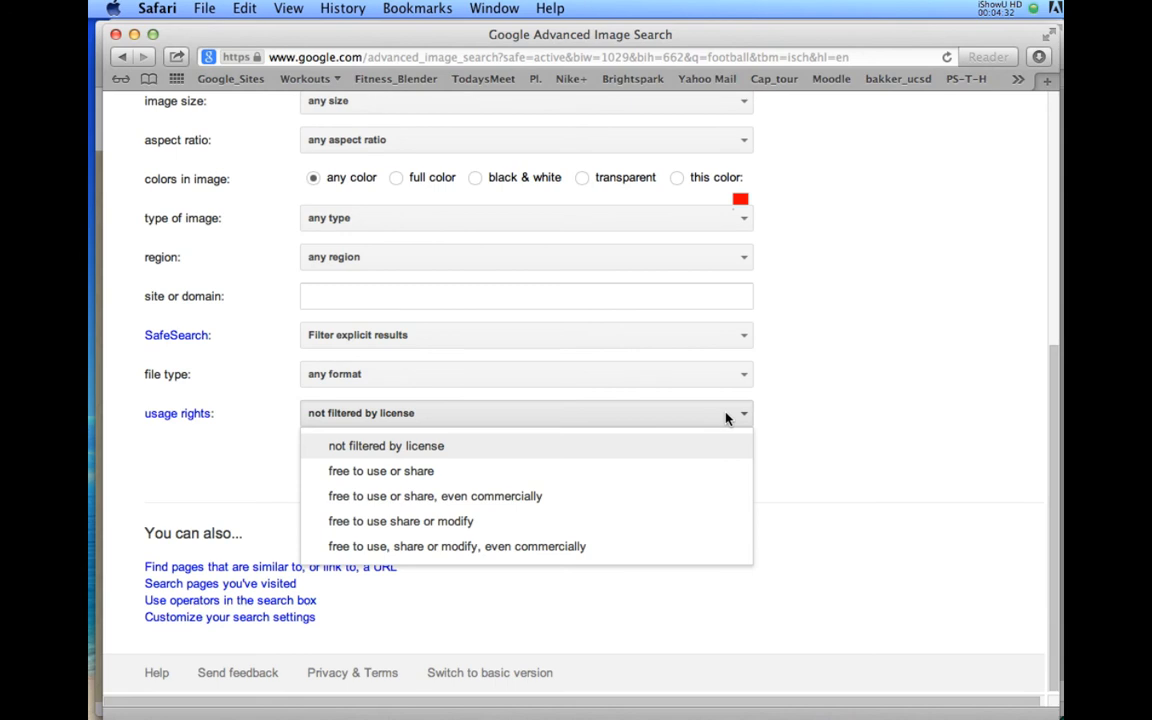
{"action": "mouse_move", "coordinate": [414, 478]}
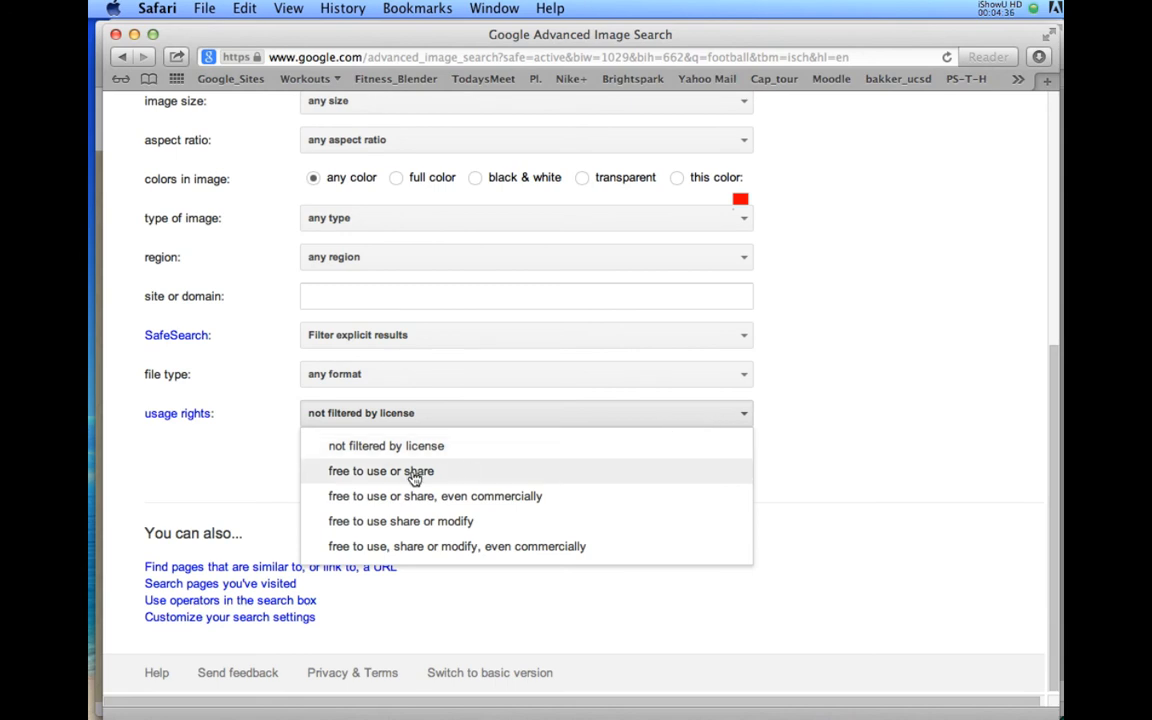
{"action": "left_click", "coordinate": [380, 472]}
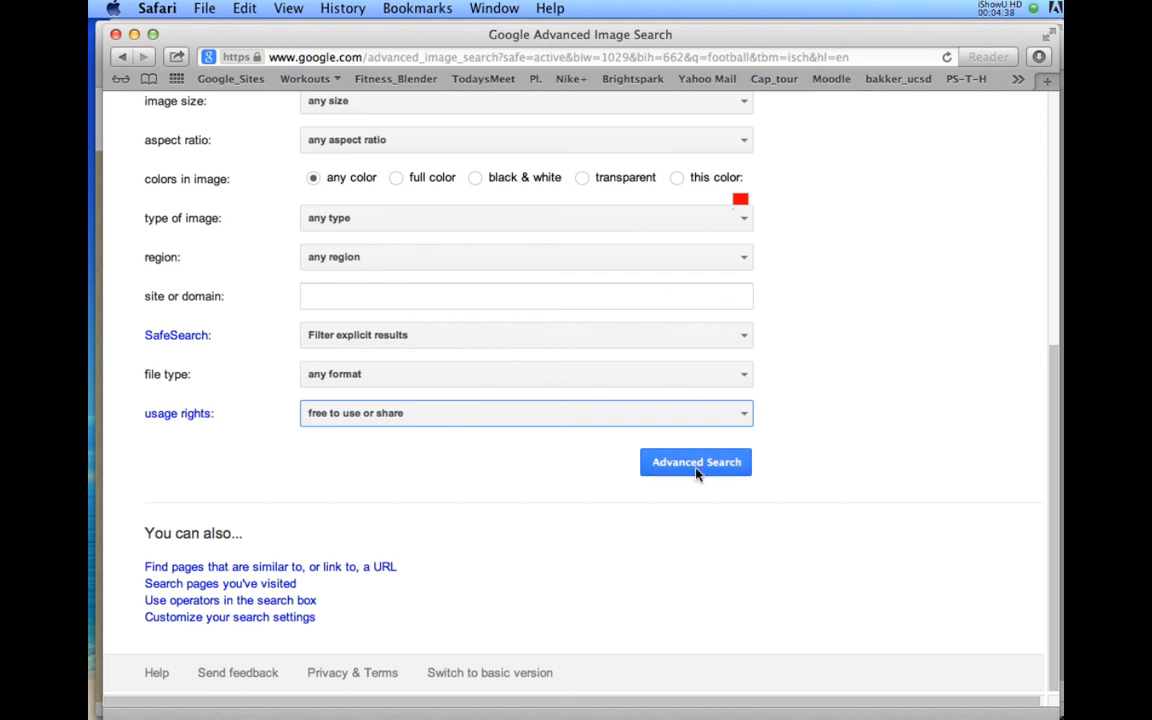
{"action": "left_click", "coordinate": [696, 462]}
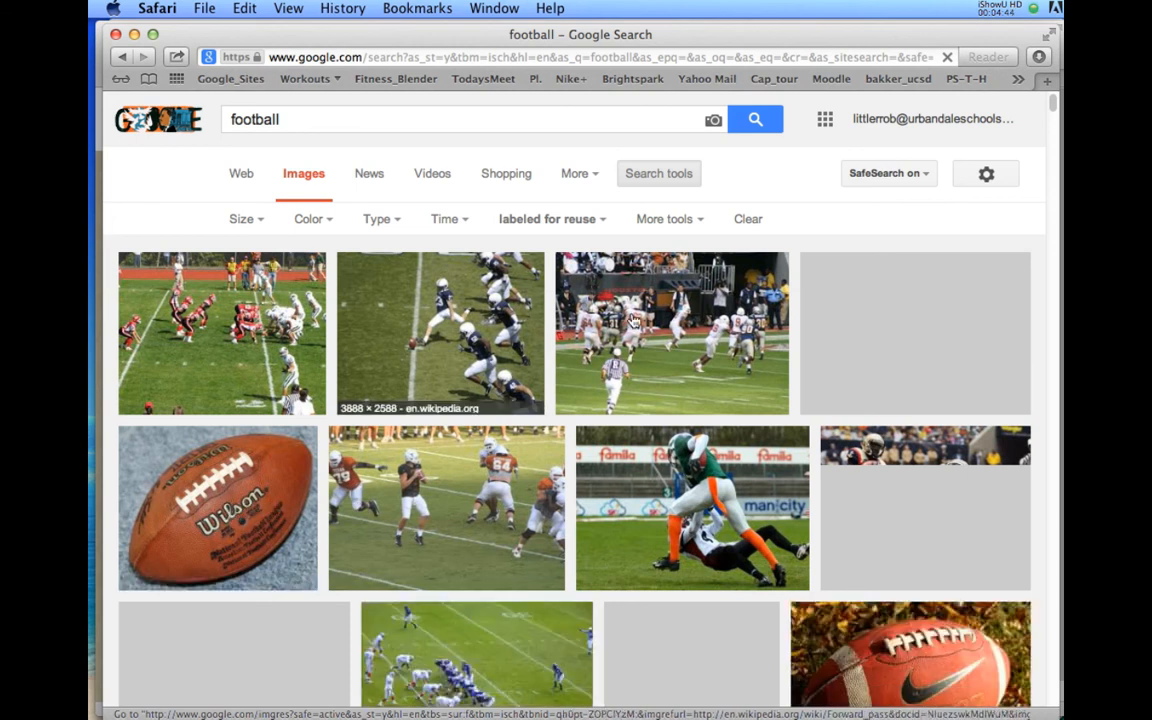
Scroll through the reuse-labeled football image results
{"action": "scroll", "scroll_direction": "down", "scroll_amount": 3}
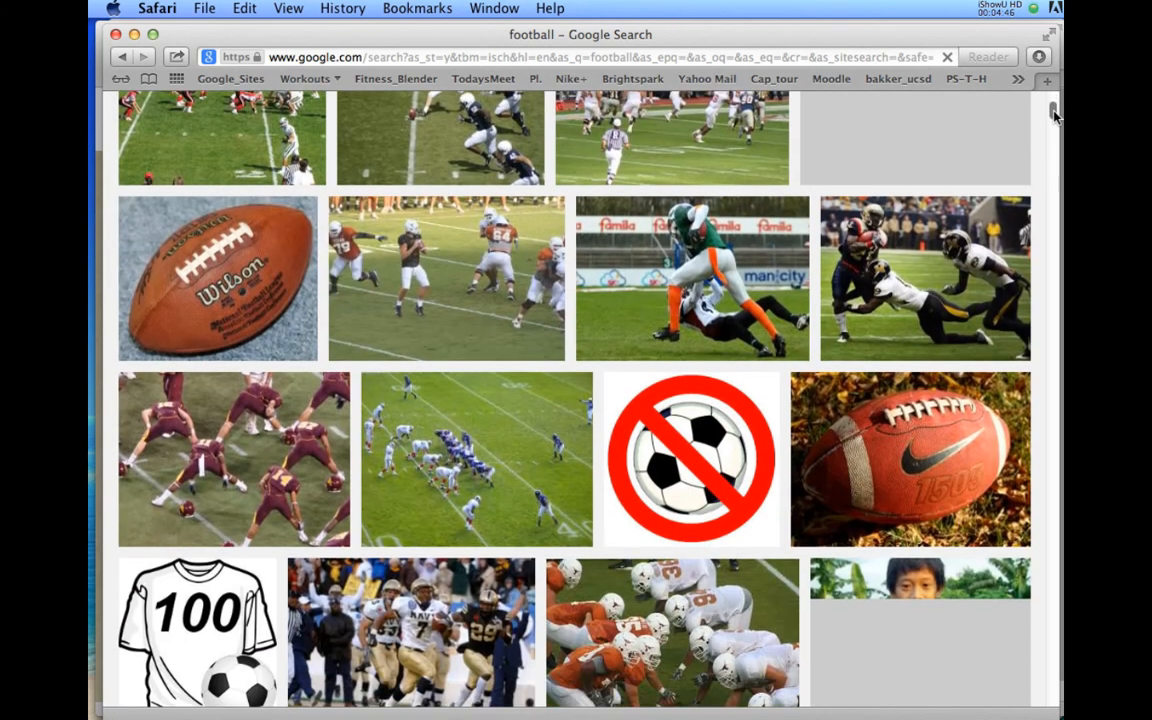
{"action": "scroll", "scroll_direction": "down", "scroll_amount": 3}
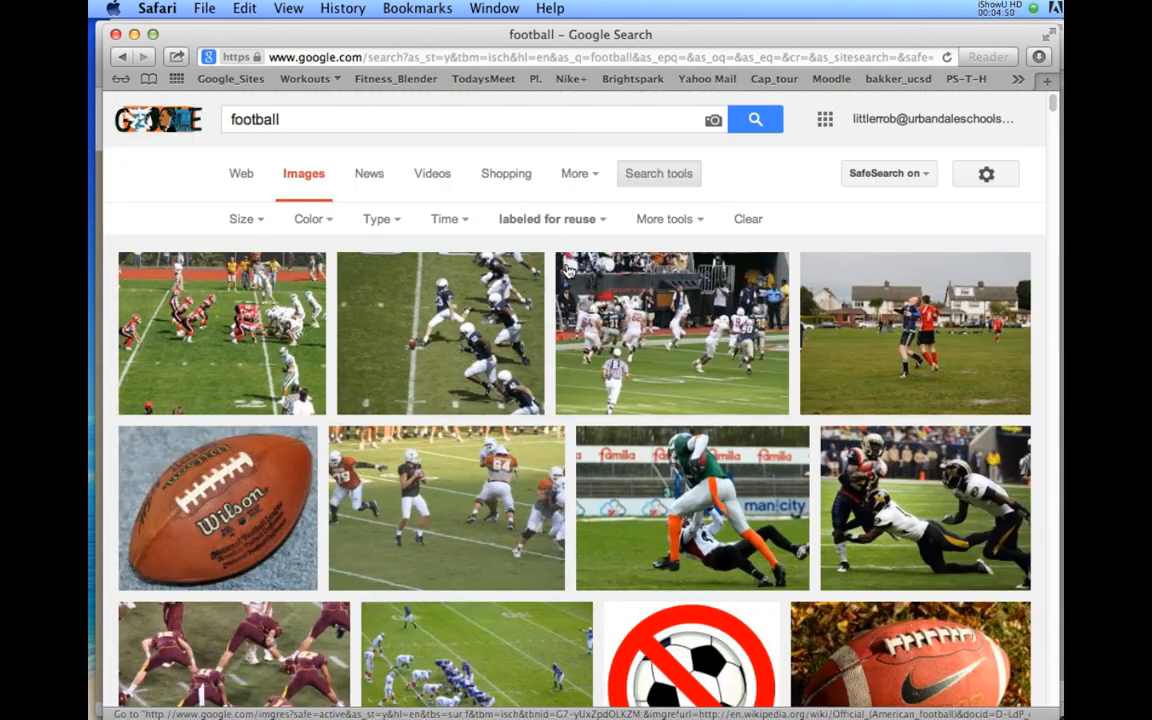
{"action": "mouse_move", "coordinate": [268, 486]}
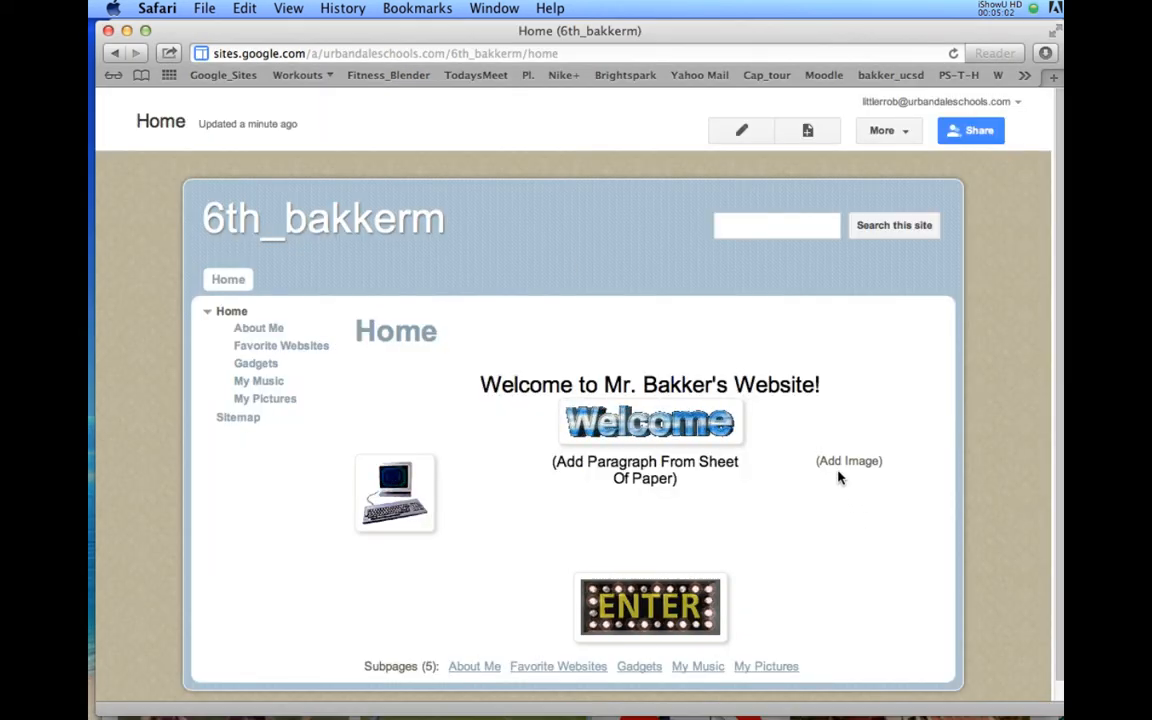
Upload images.jpeg from the Desktop into the right-hand image cell and save the page
{"action": "left_click", "coordinate": [740, 130]}
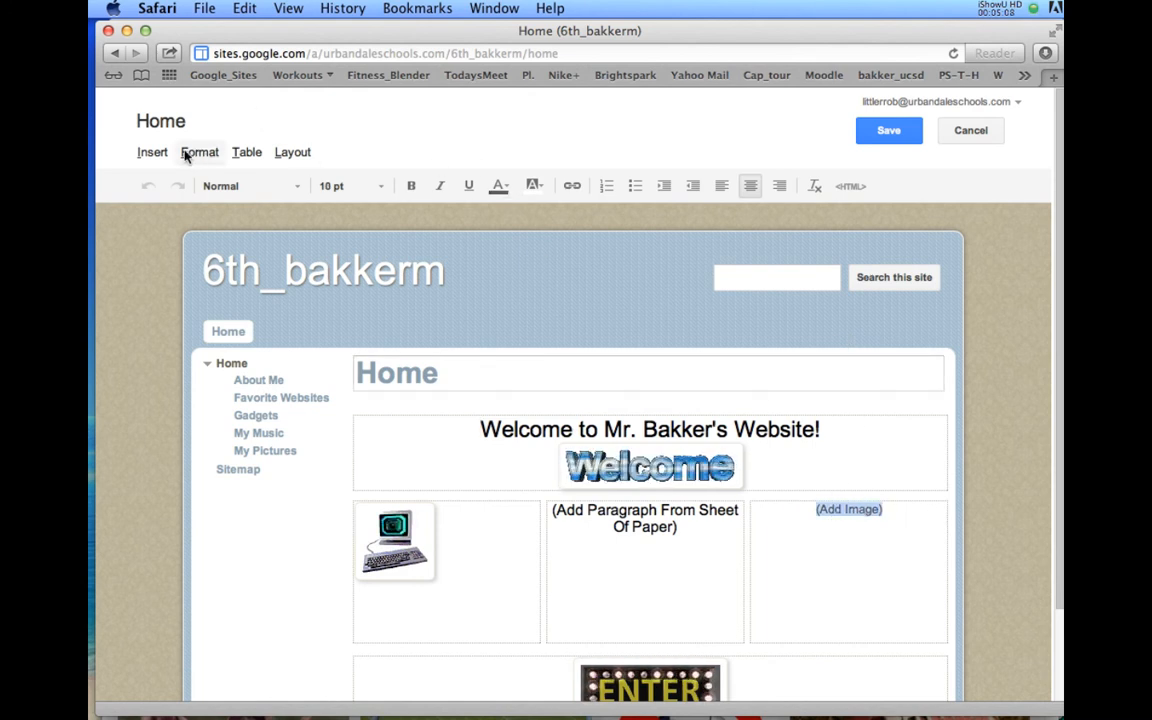
{"action": "left_click", "coordinate": [848, 510]}
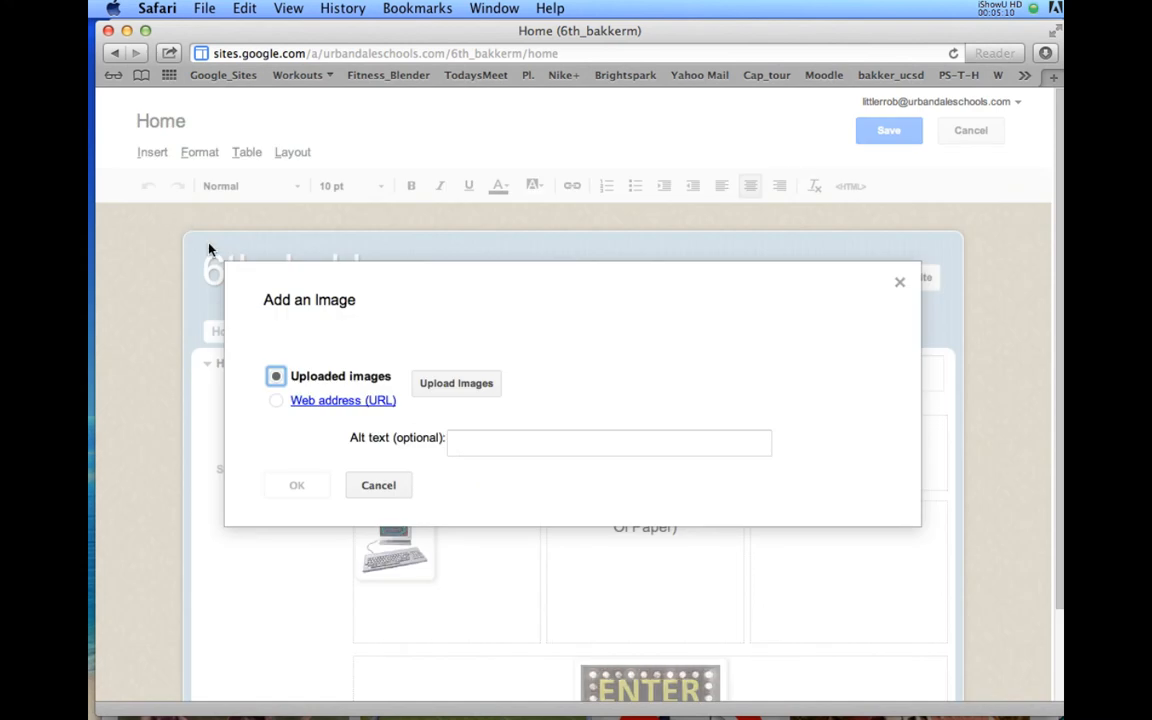
{"action": "left_click", "coordinate": [456, 384]}
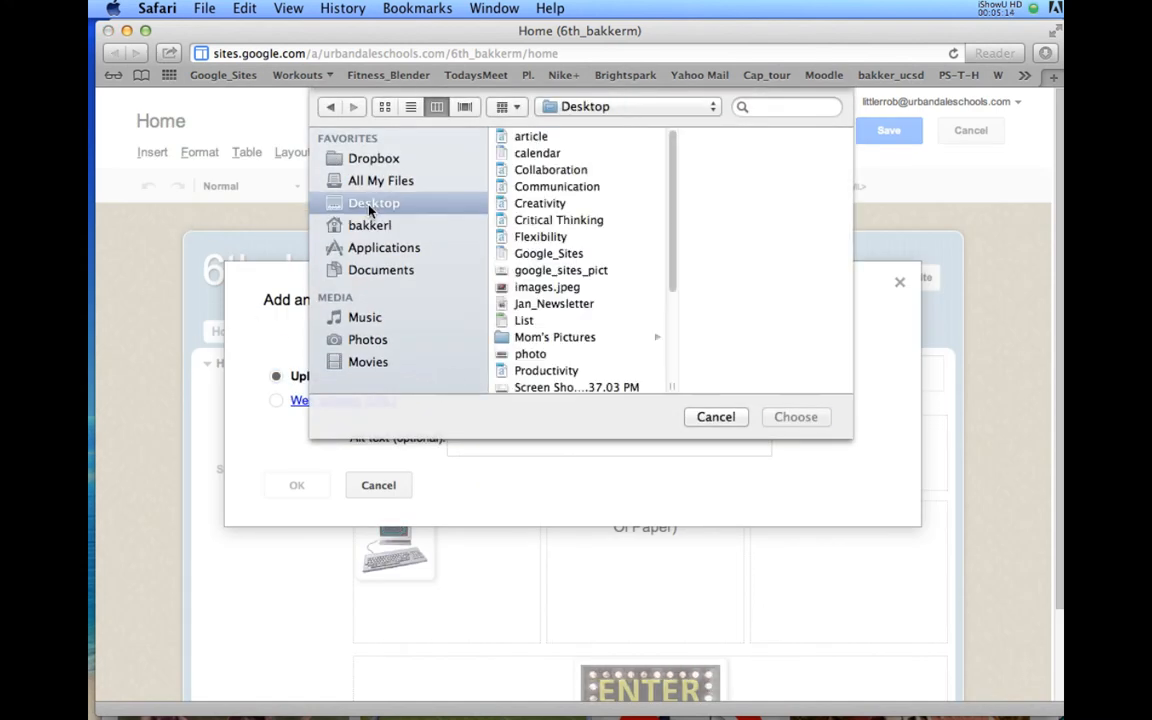
{"action": "left_click", "coordinate": [528, 288]}
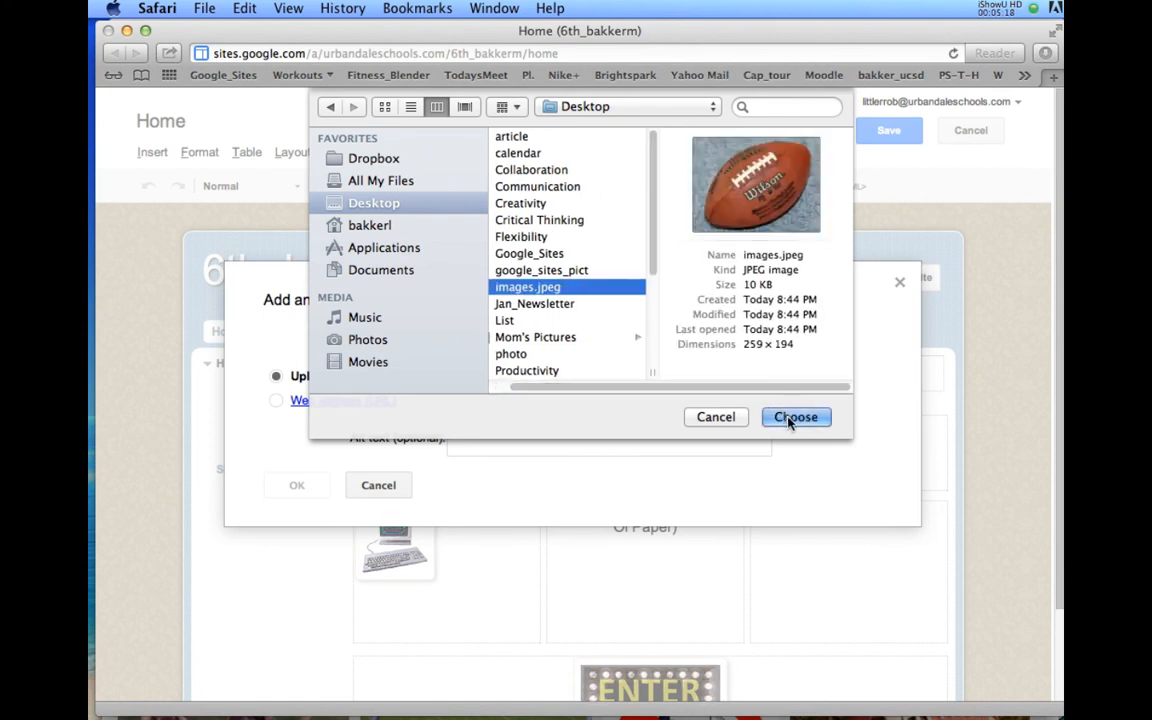
{"action": "left_click", "coordinate": [796, 418]}
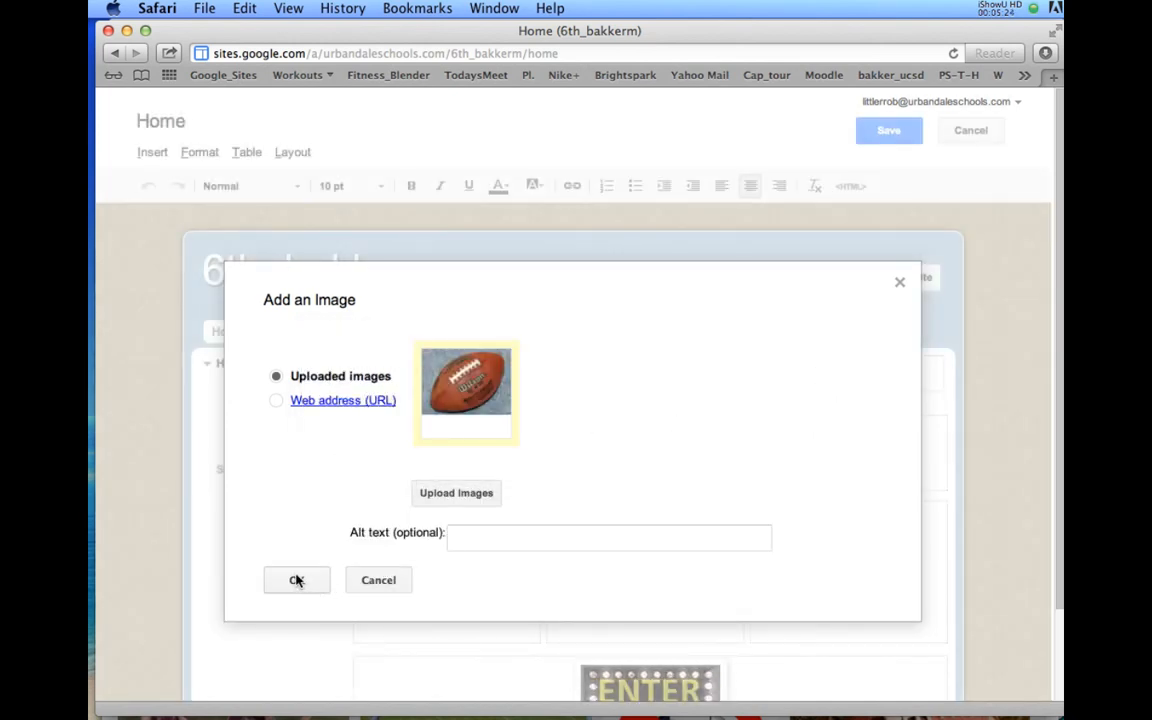
{"action": "left_click", "coordinate": [296, 580]}
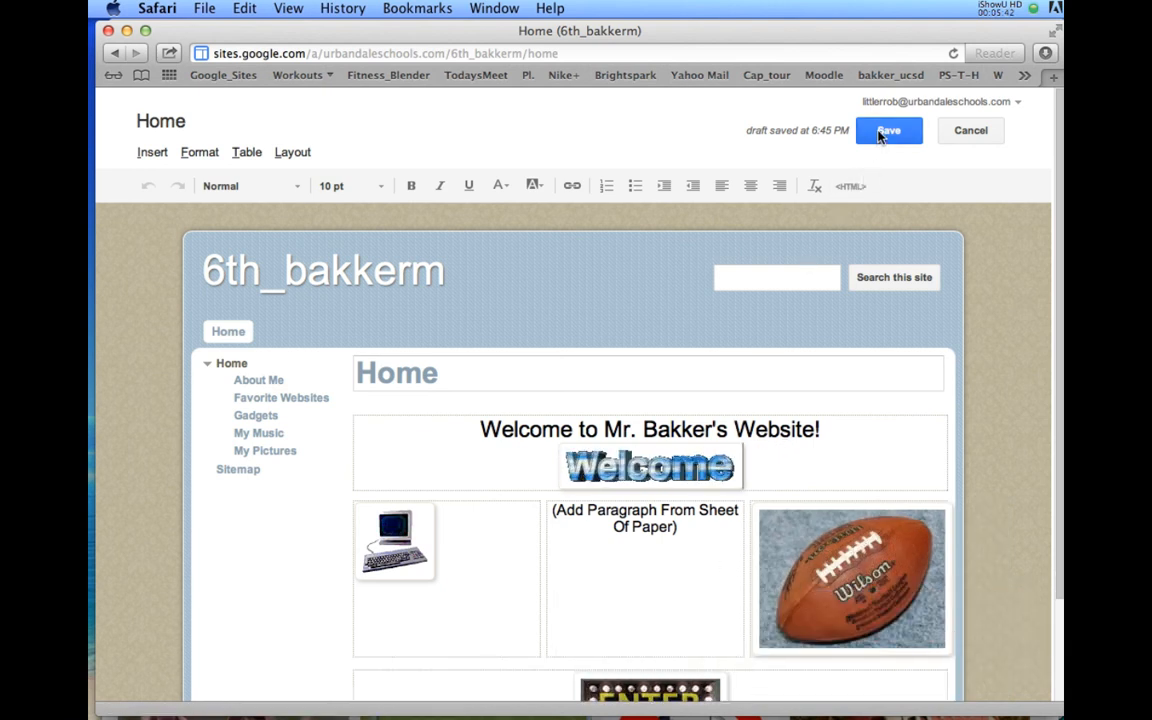
{"action": "left_click", "coordinate": [888, 130]}
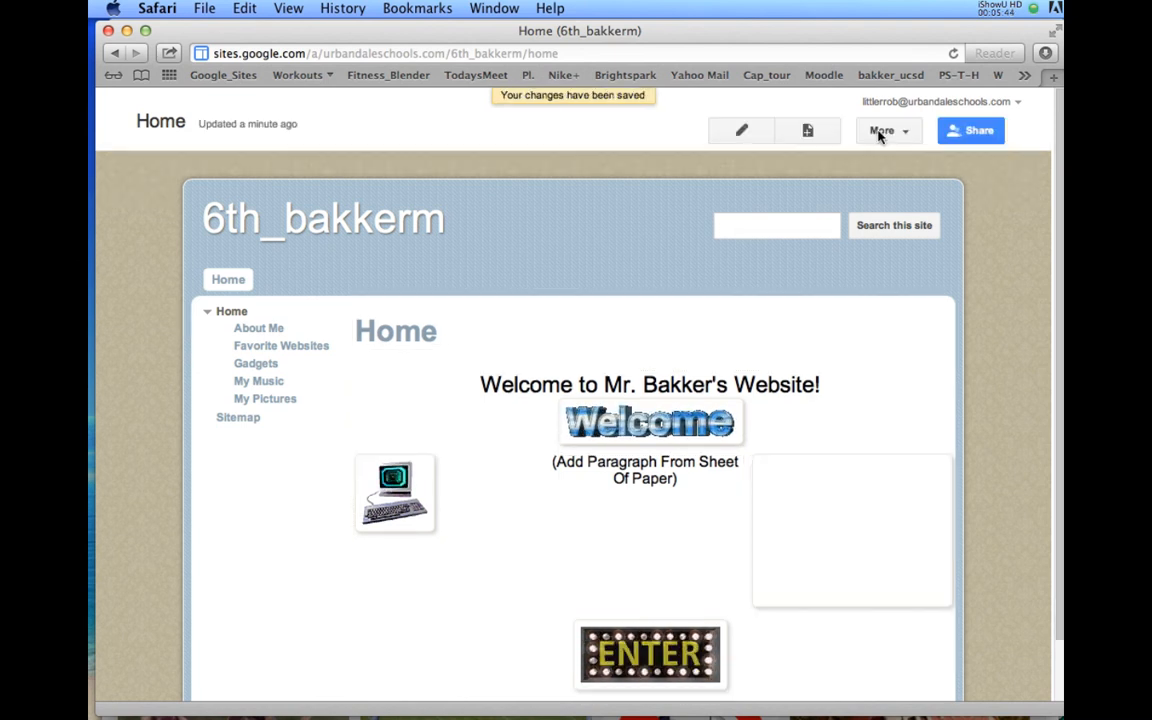